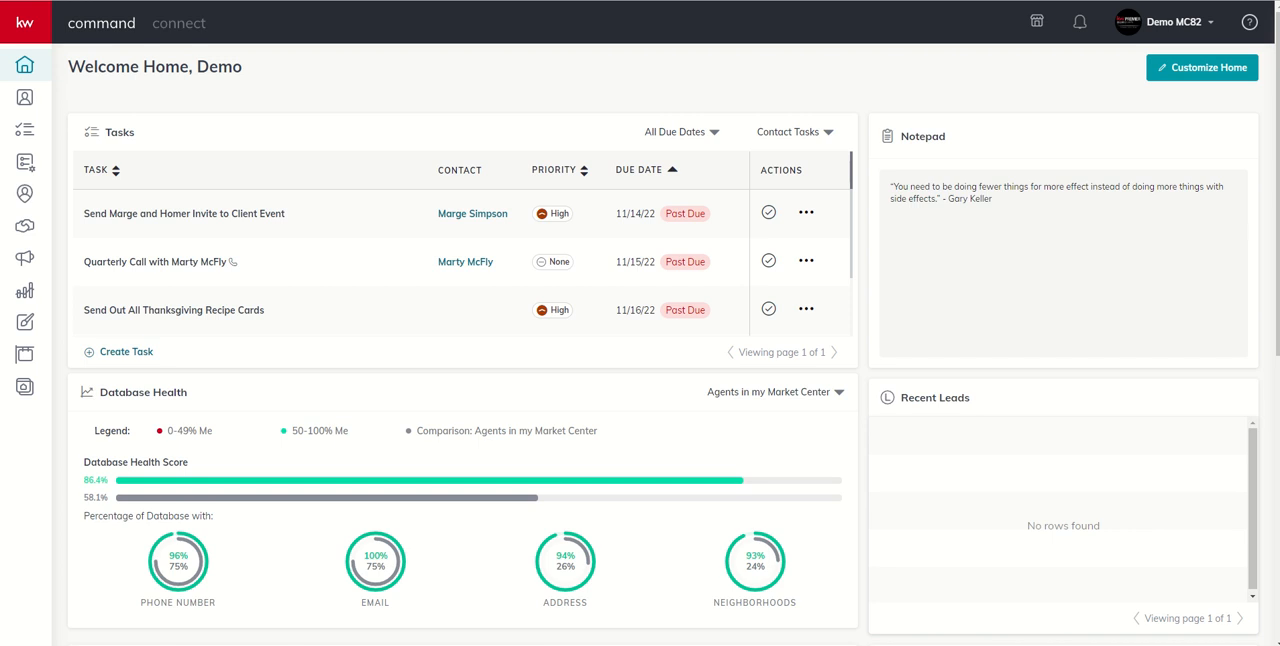
{"action": "mouse_move", "coordinate": [24, 322]}
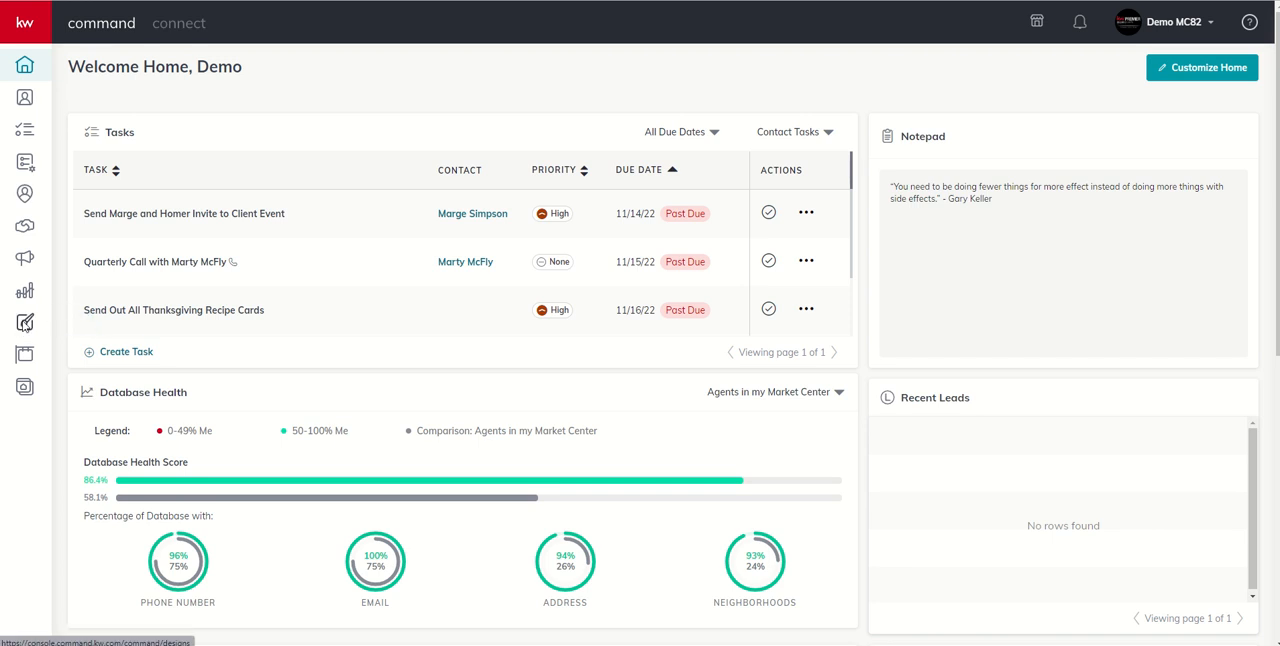
- From the Designs library, begin a new Email design to reach the KW template gallery
{"action": "left_click", "coordinate": [24, 322]}
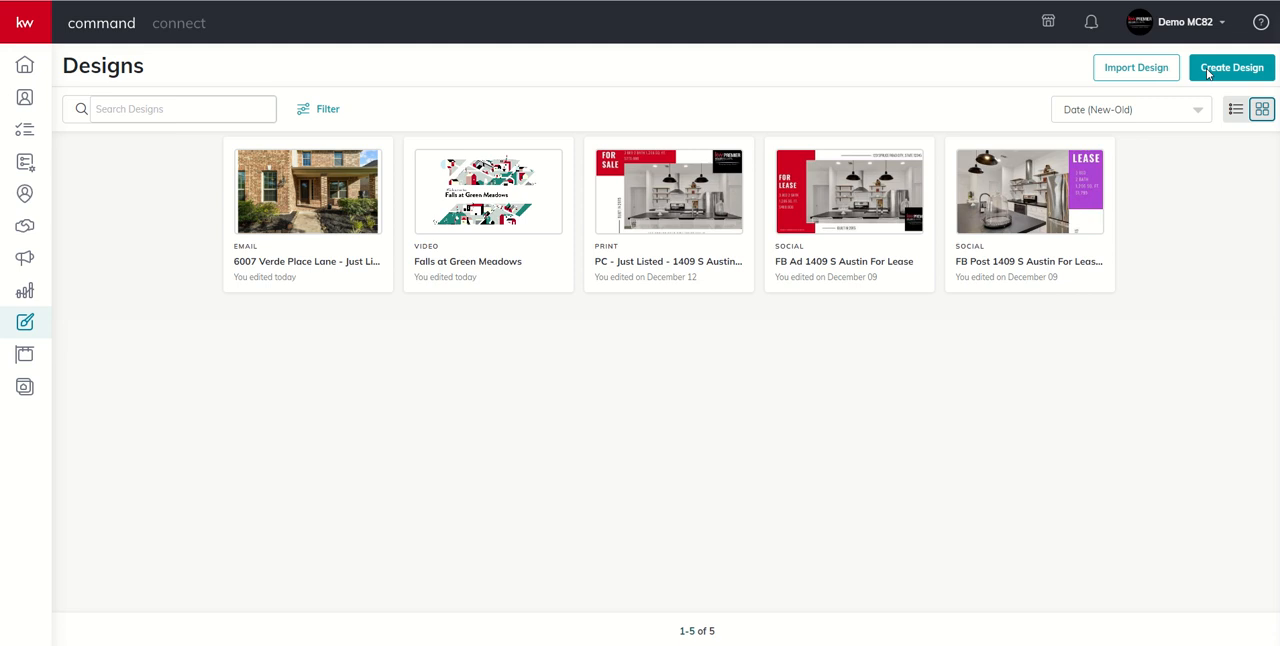
{"action": "left_click", "coordinate": [1232, 68]}
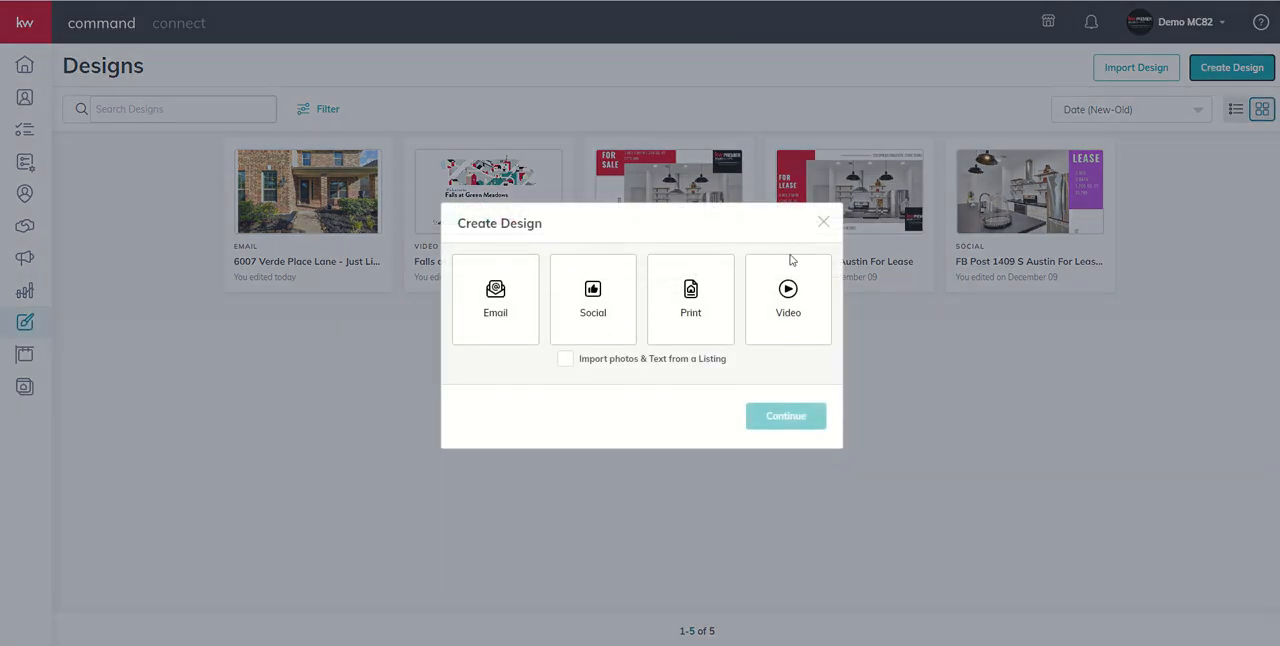
{"action": "left_click", "coordinate": [496, 300]}
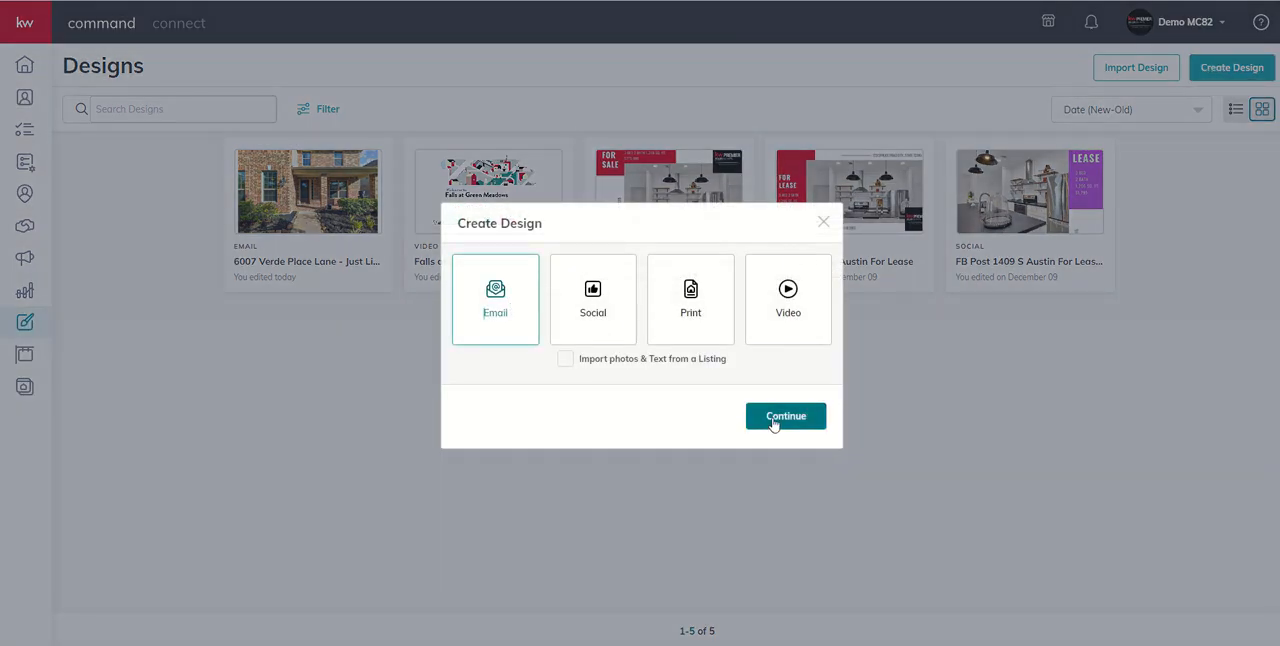
{"action": "left_click", "coordinate": [784, 416]}
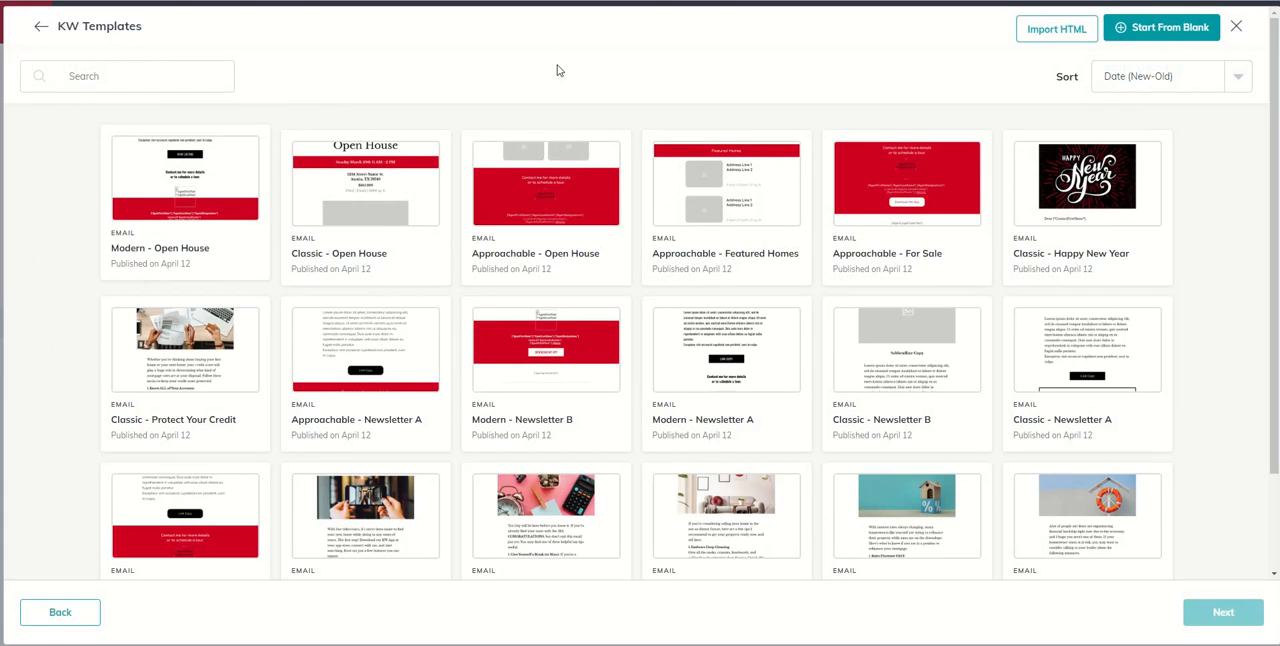
{"action": "mouse_move", "coordinate": [532, 258]}
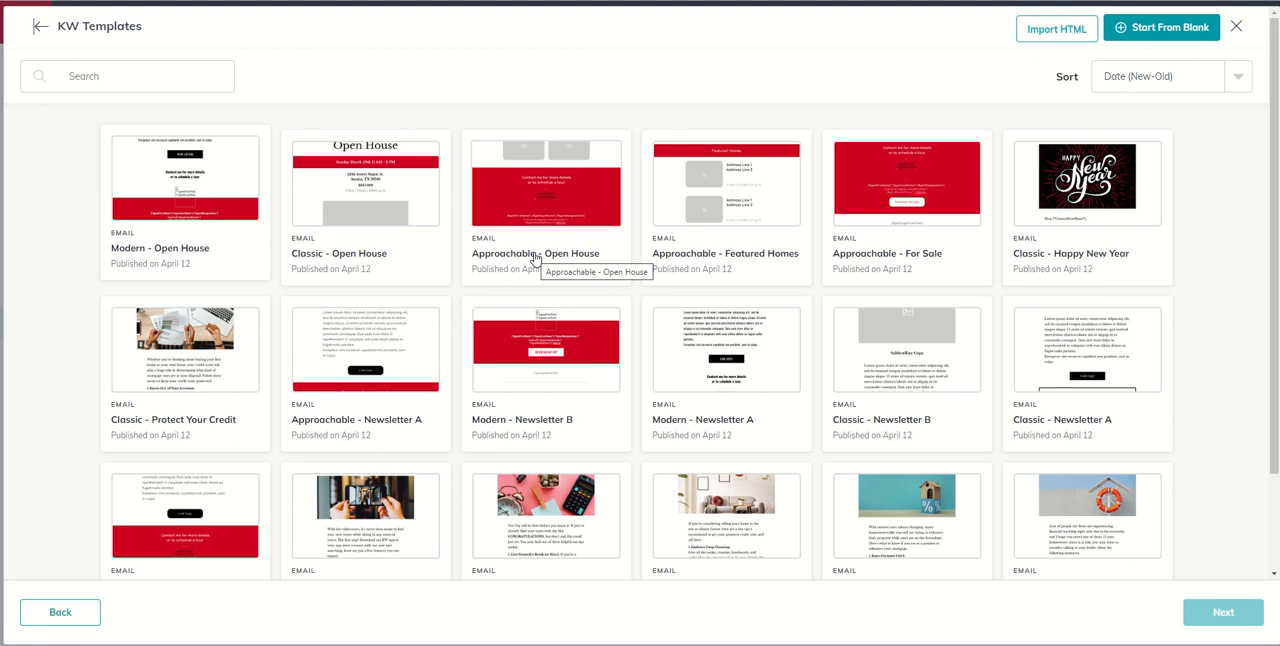
{"action": "mouse_move", "coordinate": [332, 240]}
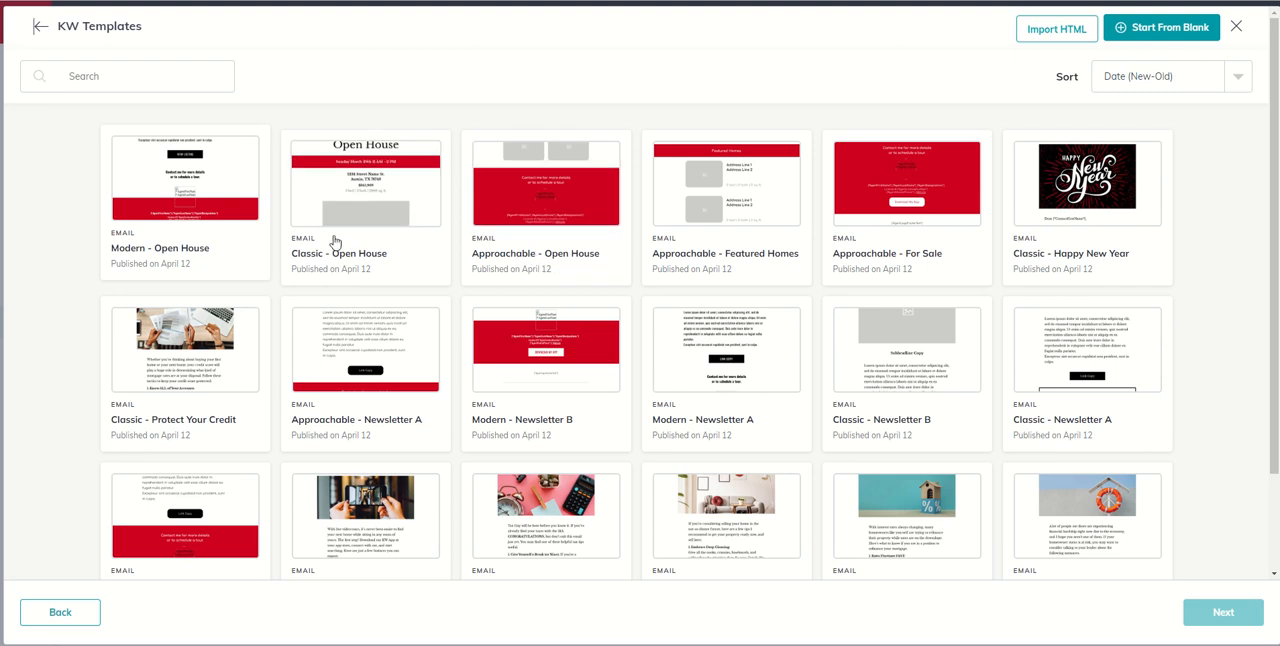
- Choose the Modern - Open House card and load it into the email editor
{"action": "left_click", "coordinate": [186, 192]}
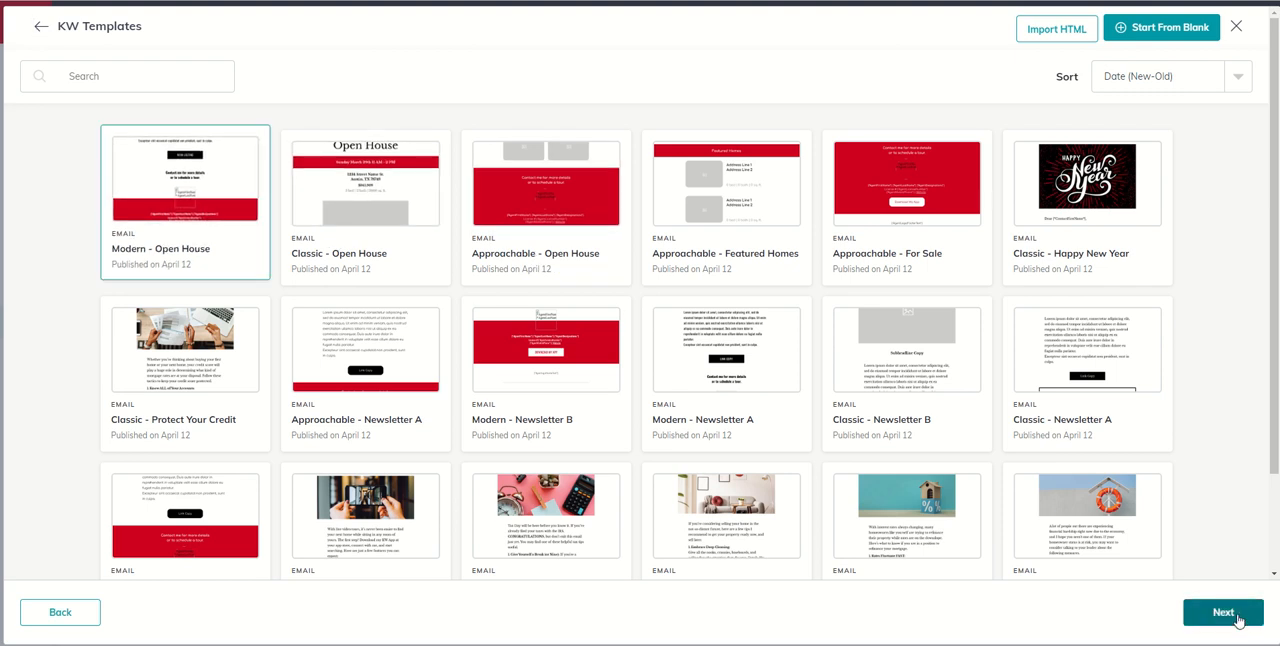
{"action": "left_click", "coordinate": [1224, 612]}
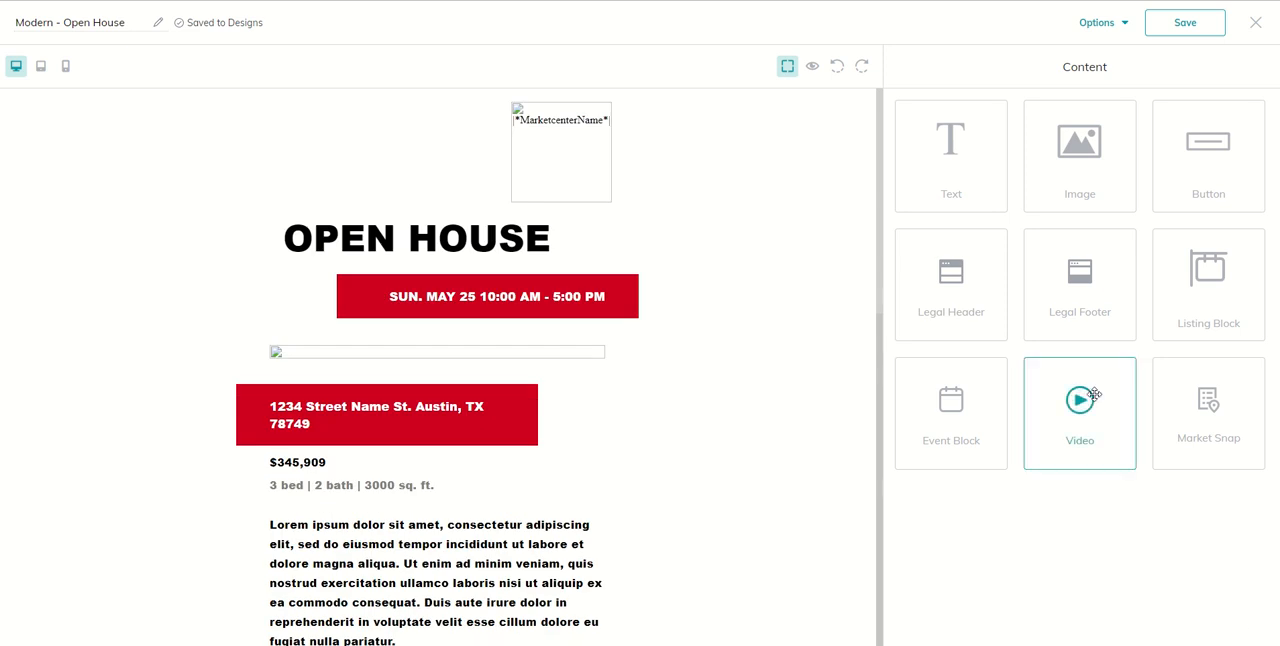
{"action": "mouse_move", "coordinate": [1080, 284]}
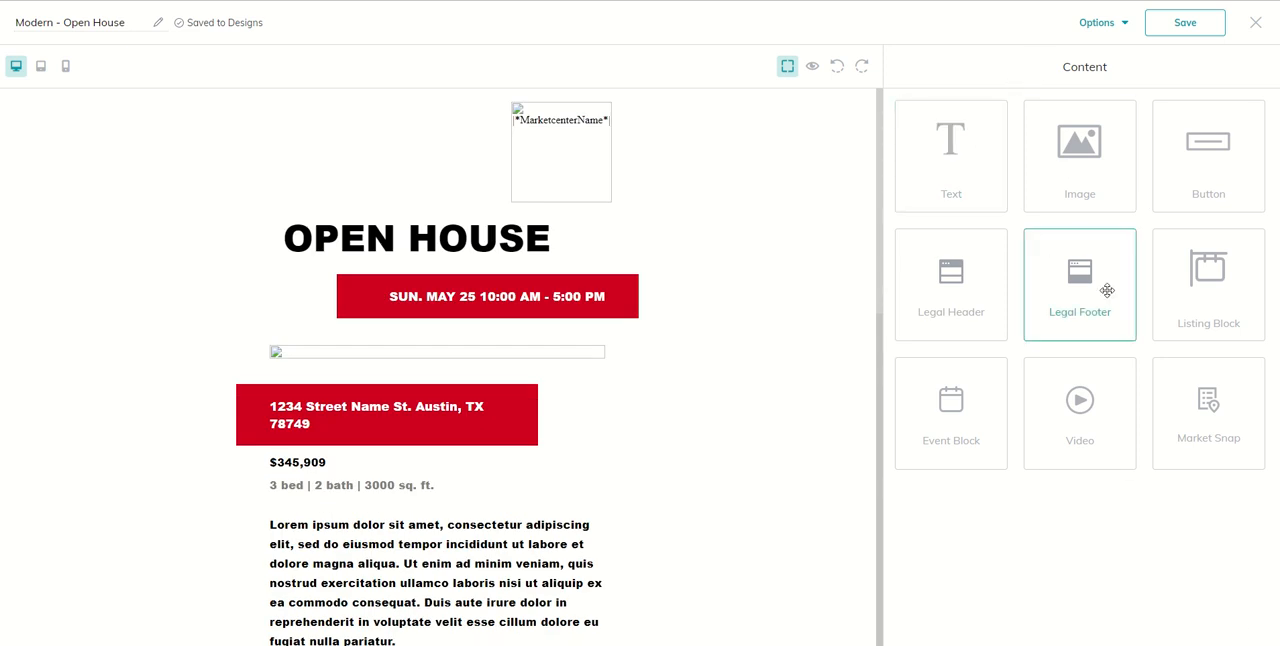
{"action": "mouse_move", "coordinate": [1180, 360]}
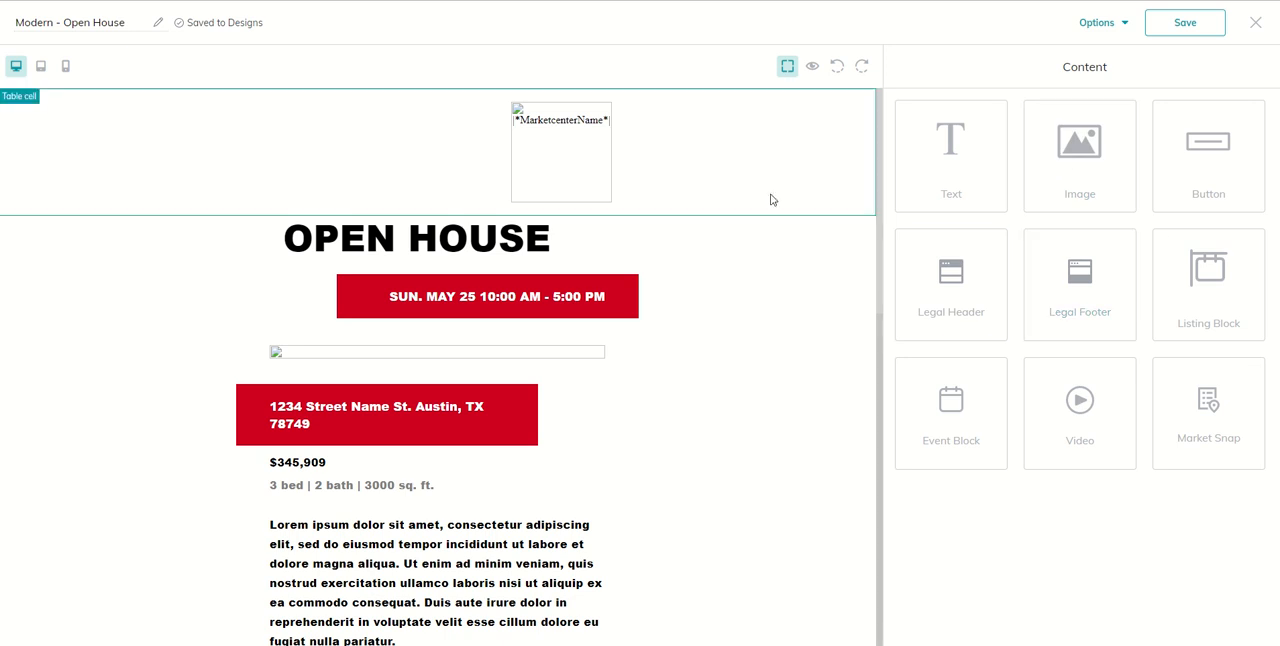
- Review the content blocks, then show the Open House email in Preview mode
{"action": "scroll", "scroll_direction": "down", "scroll_amount": 3}
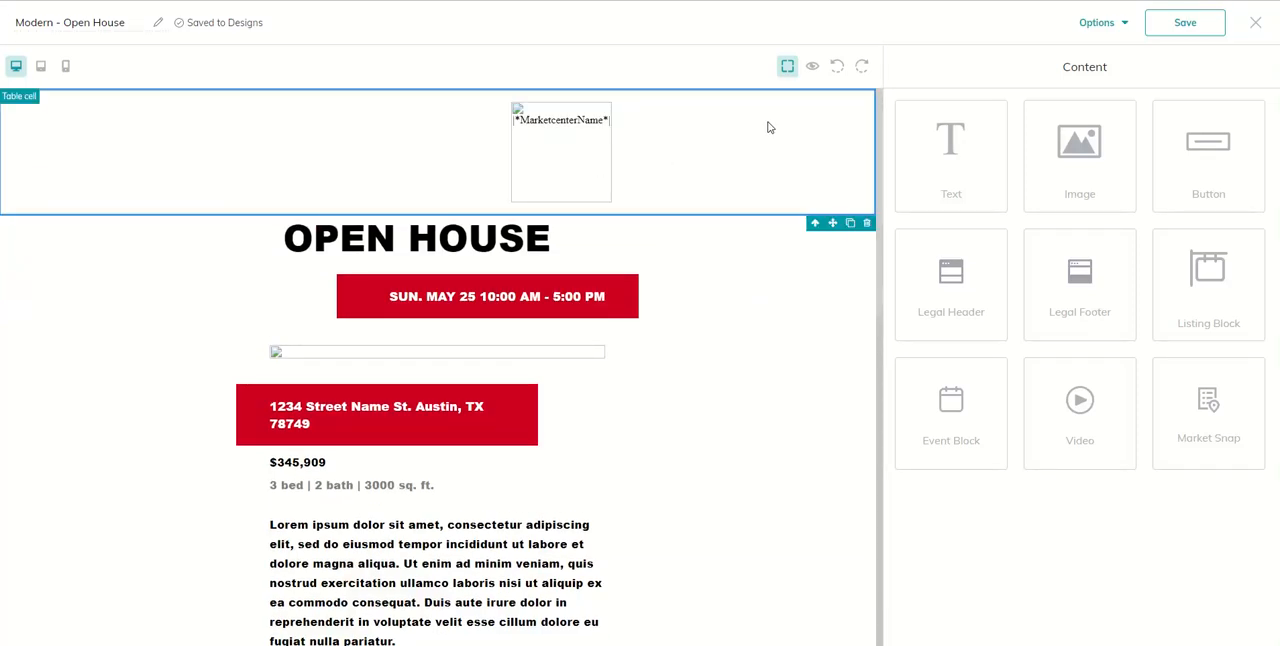
{"action": "left_click", "coordinate": [812, 66]}
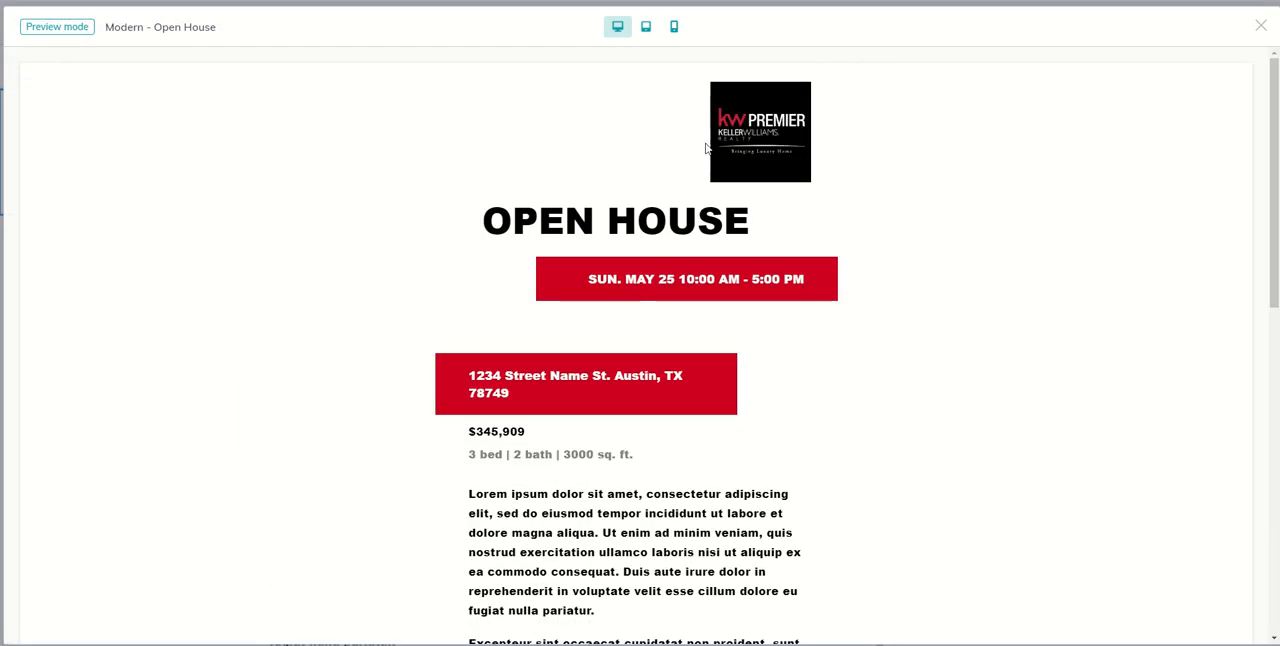
{"action": "mouse_move", "coordinate": [744, 156]}
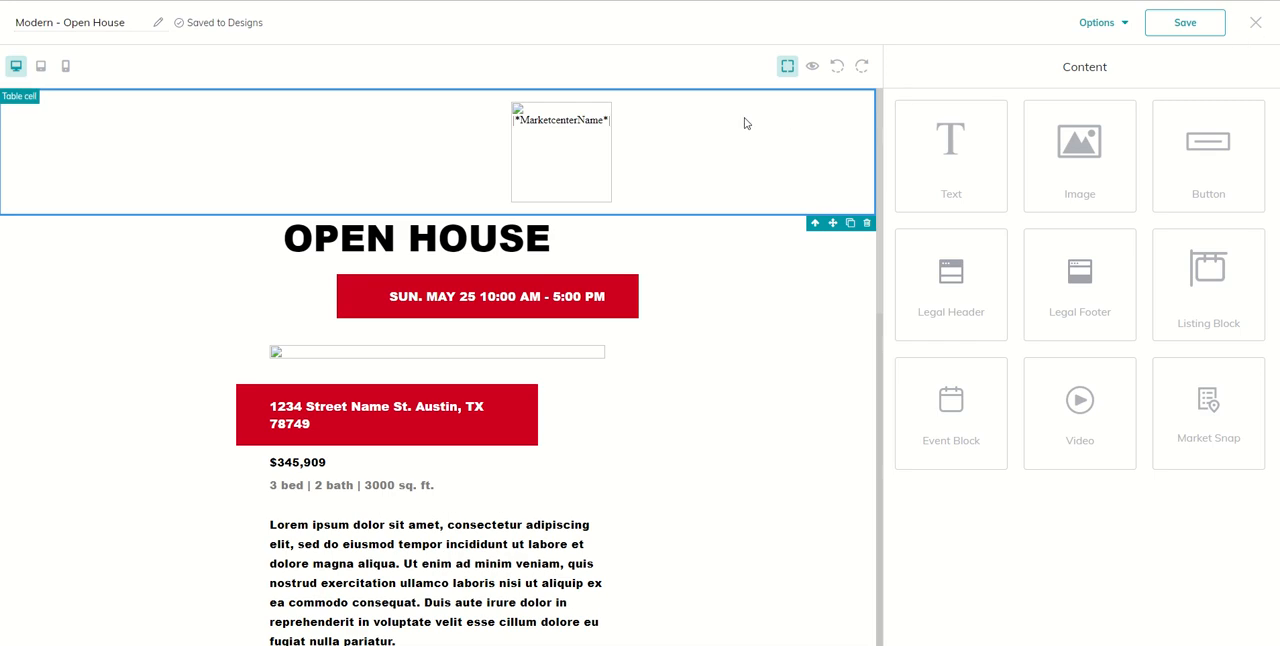
{"action": "mouse_move", "coordinate": [668, 140]}
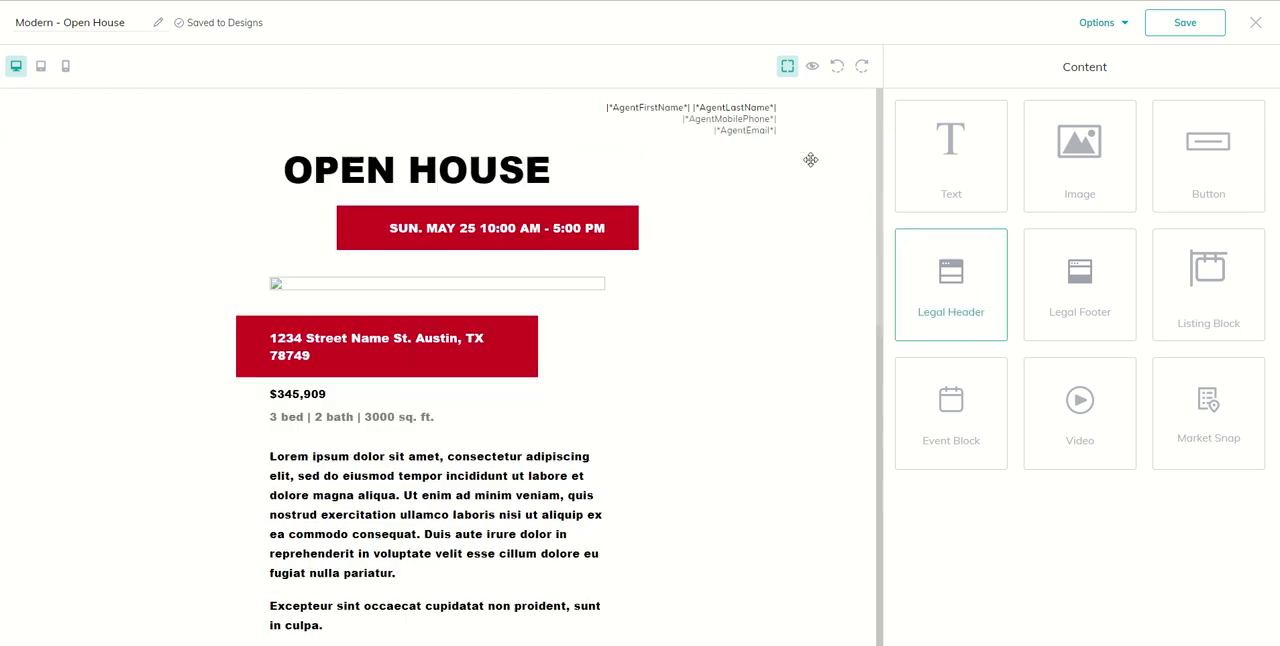
- Preview the email with the Legal Header showing the KW Premier logo and contacts
{"action": "left_click", "coordinate": [812, 64]}
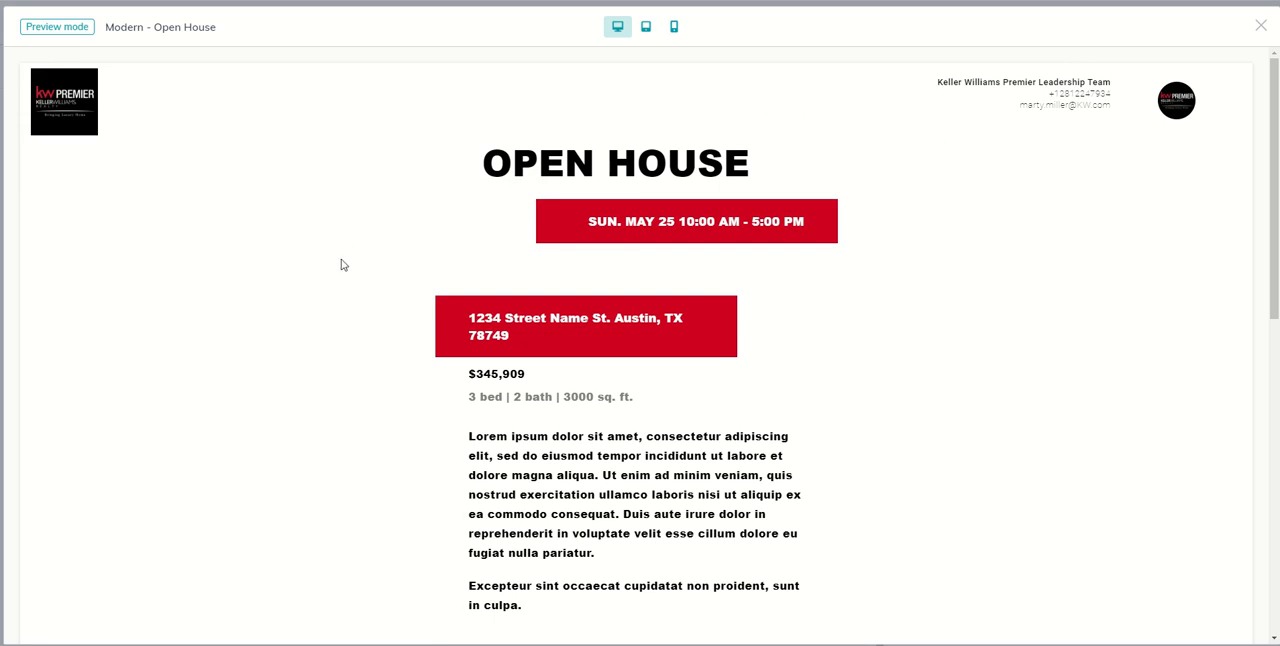
{"action": "mouse_move", "coordinate": [316, 268]}
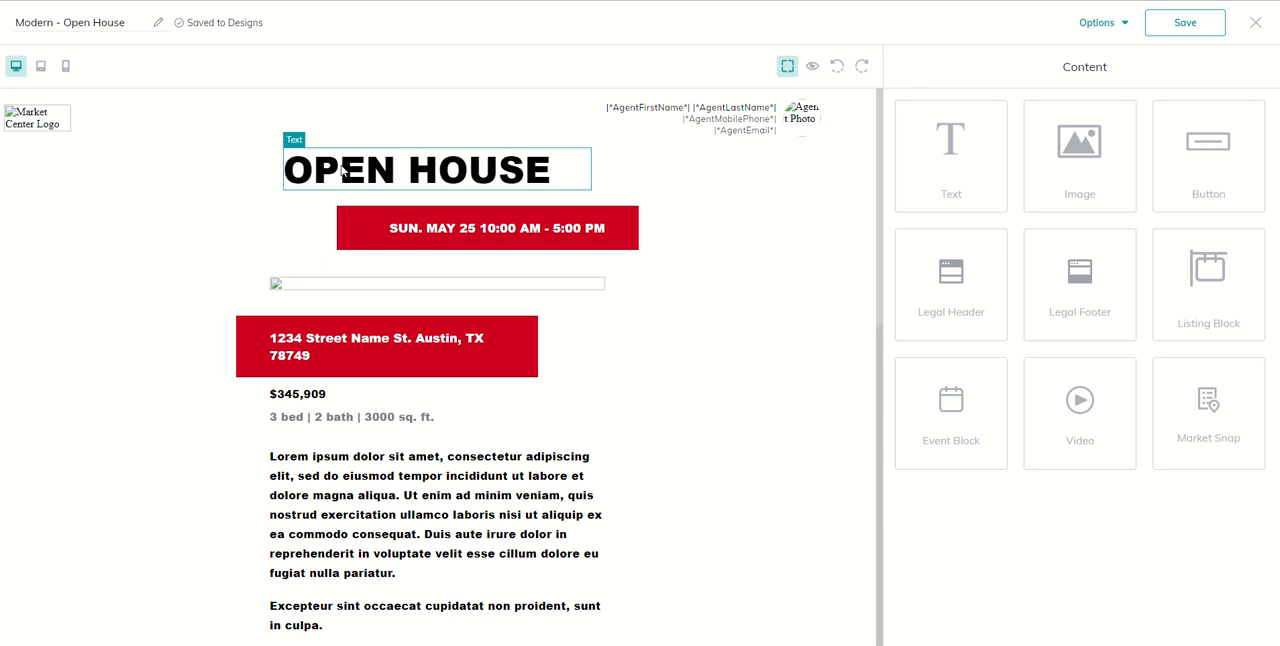
- Center-align the OPEN HOUSE heading text, then select the red date banner text
{"action": "left_click", "coordinate": [296, 170]}
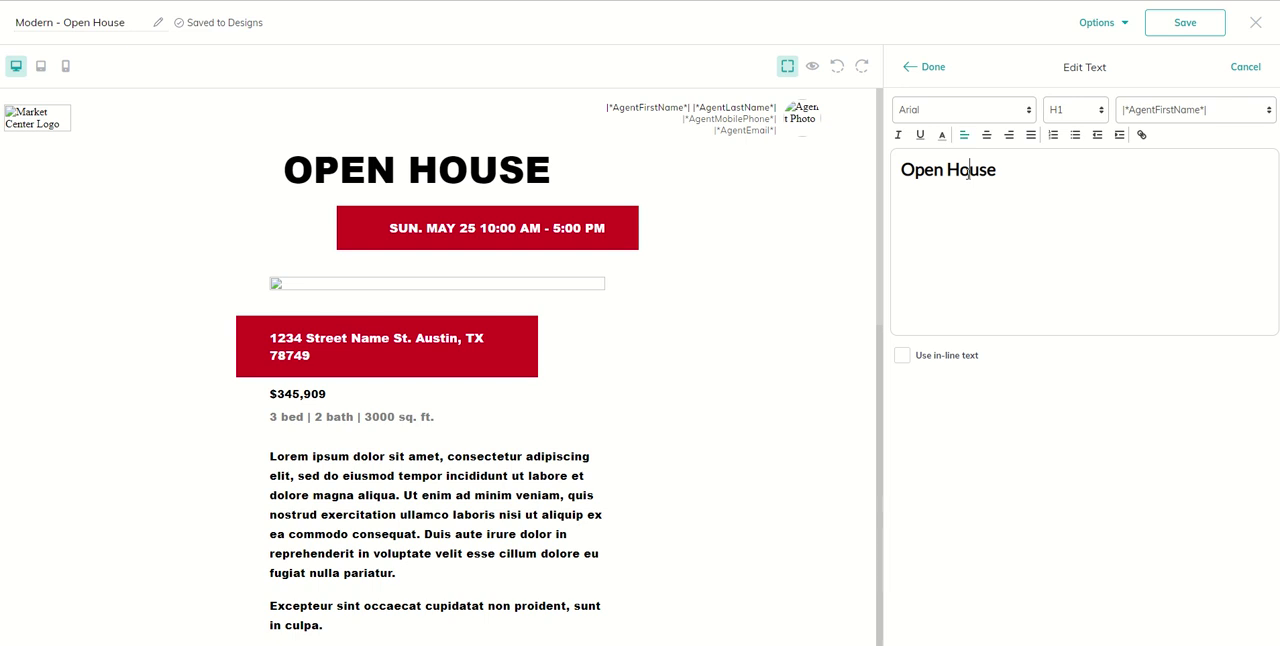
{"action": "triple_click", "coordinate": [948, 170]}
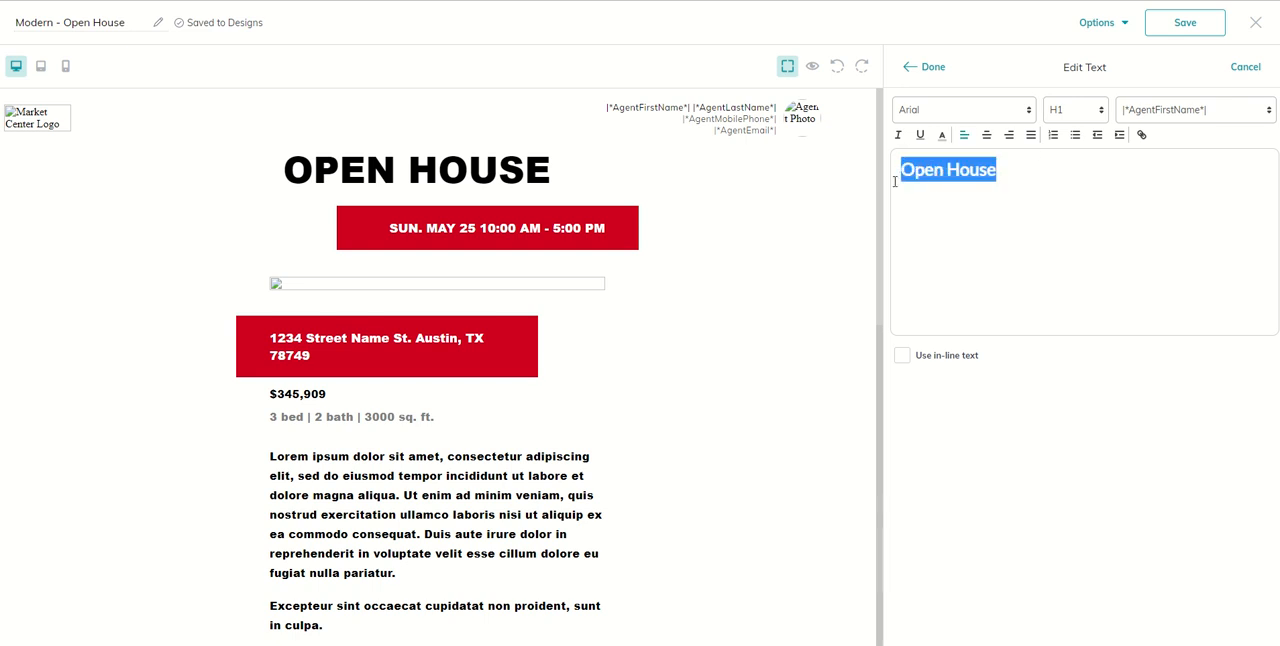
{"action": "left_click", "coordinate": [986, 136]}
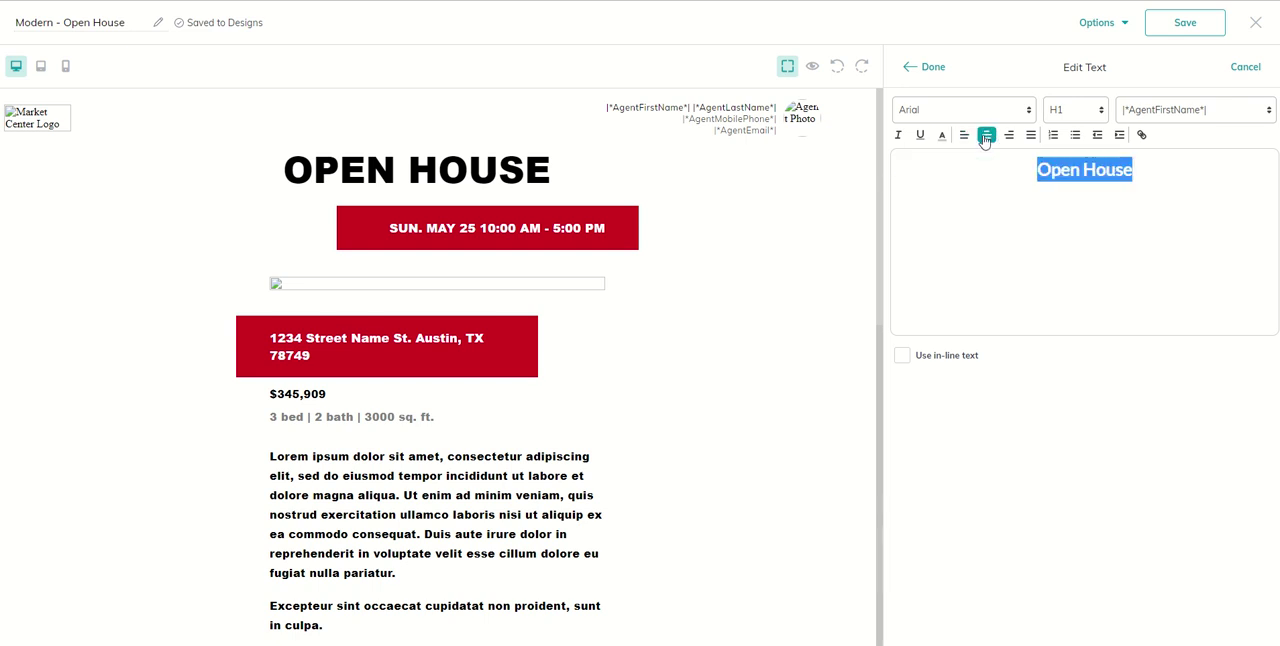
{"action": "left_click", "coordinate": [928, 66]}
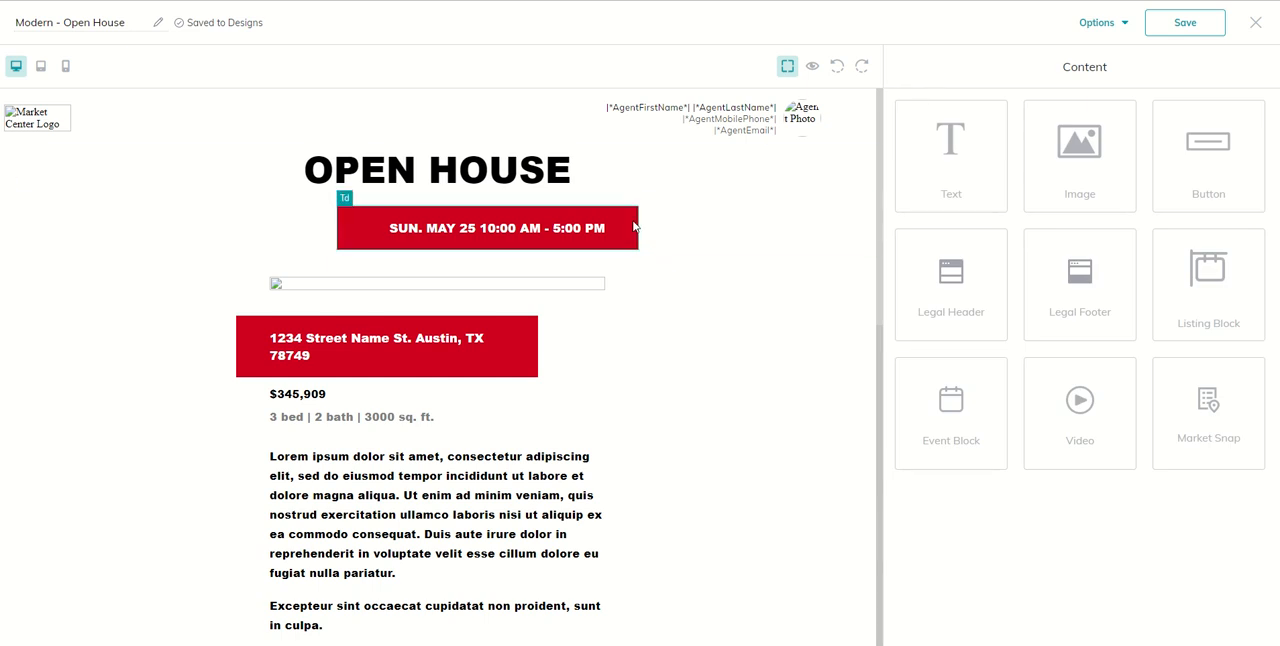
{"action": "left_click", "coordinate": [488, 228]}
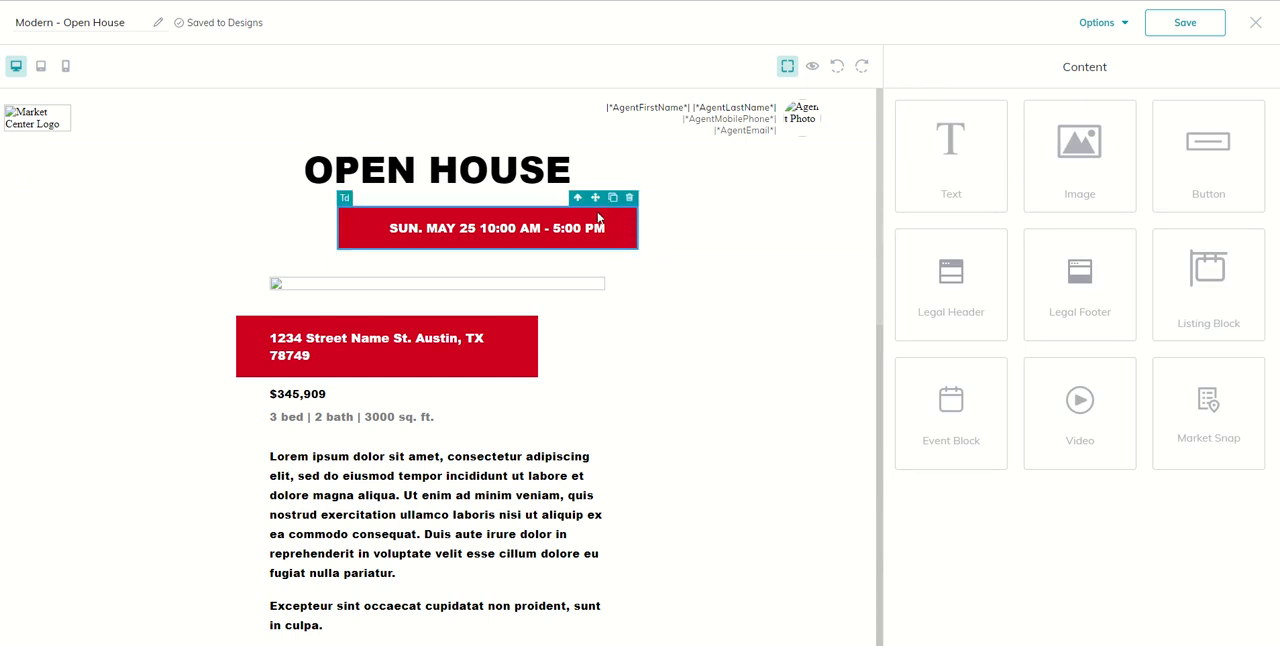
{"action": "left_click", "coordinate": [492, 228]}
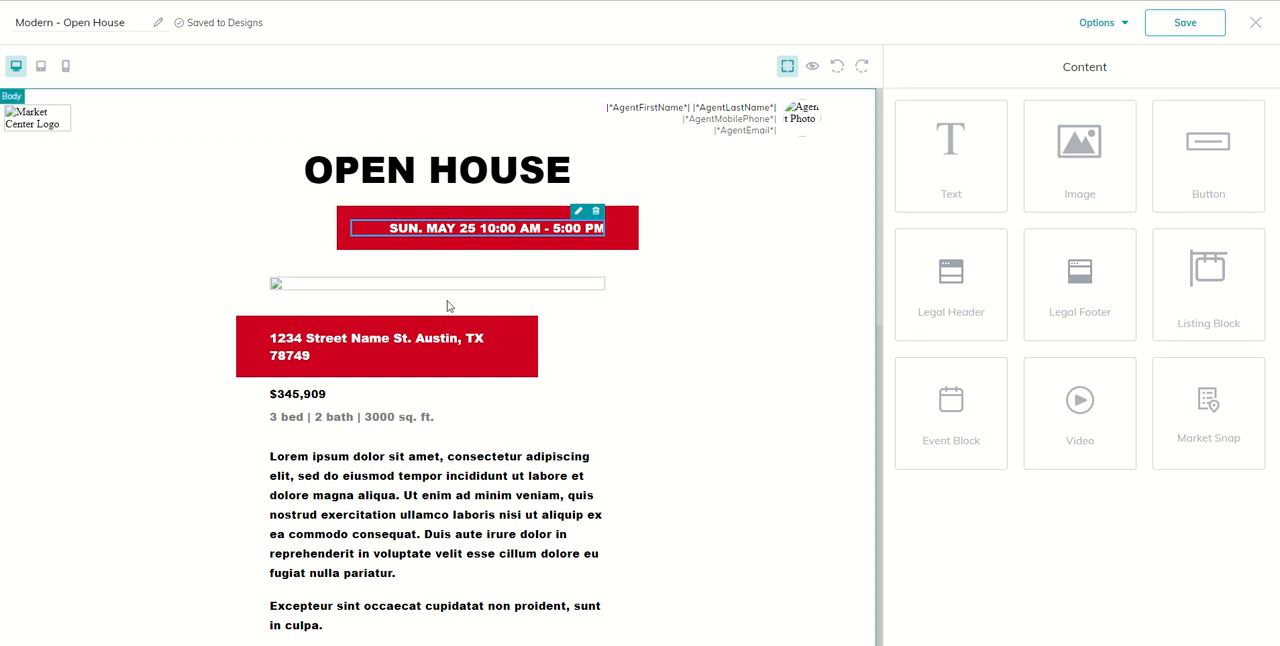
- Show the View Listing button's Edit Button panel with its 190×44 size and black background
{"action": "left_click", "coordinate": [390, 346]}
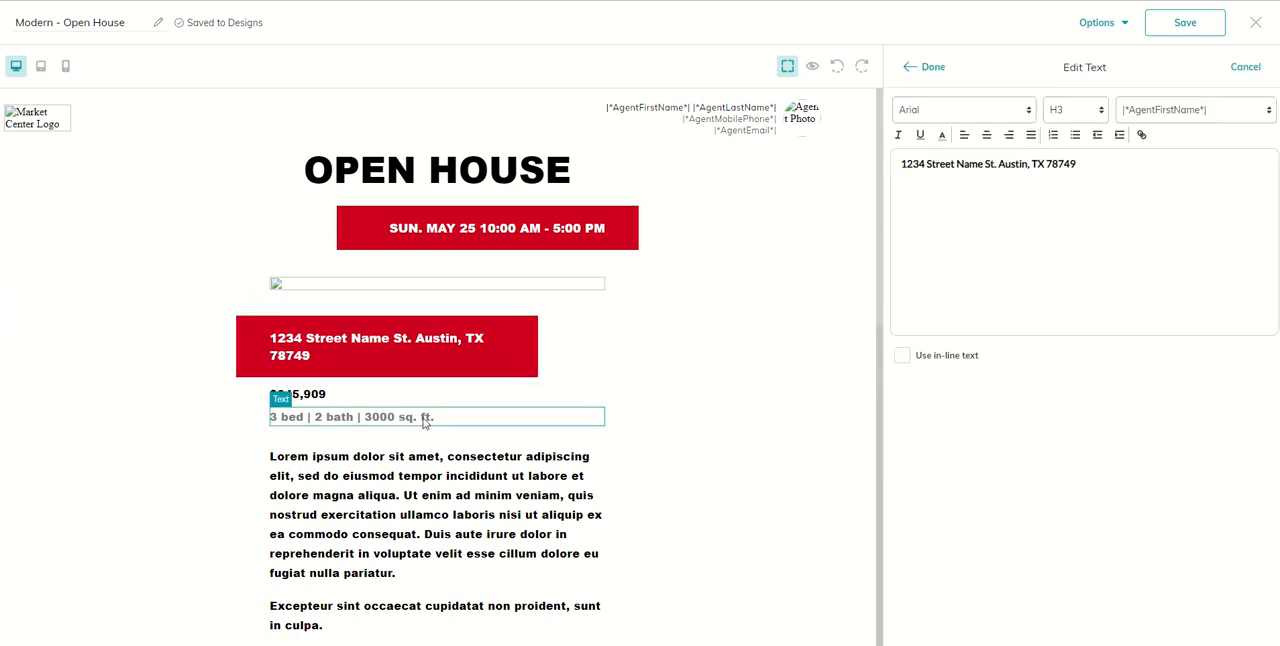
{"action": "scroll", "scroll_direction": "down", "scroll_amount": 3}
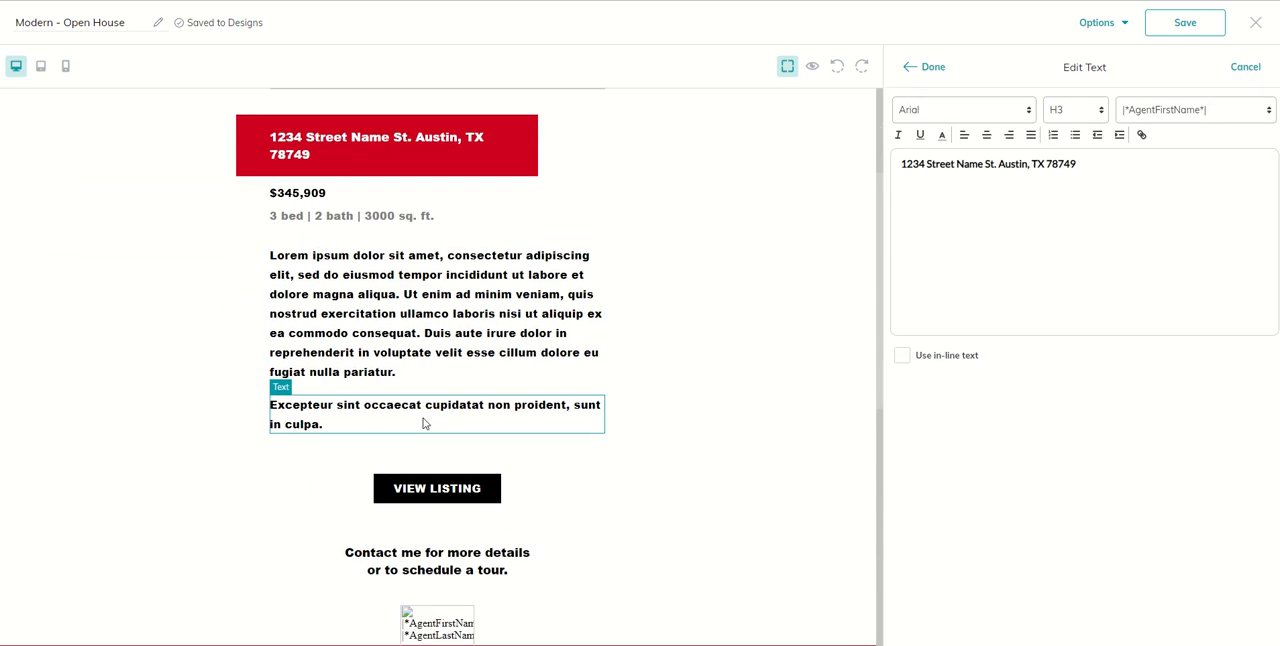
{"action": "scroll", "scroll_direction": "down", "scroll_amount": 3}
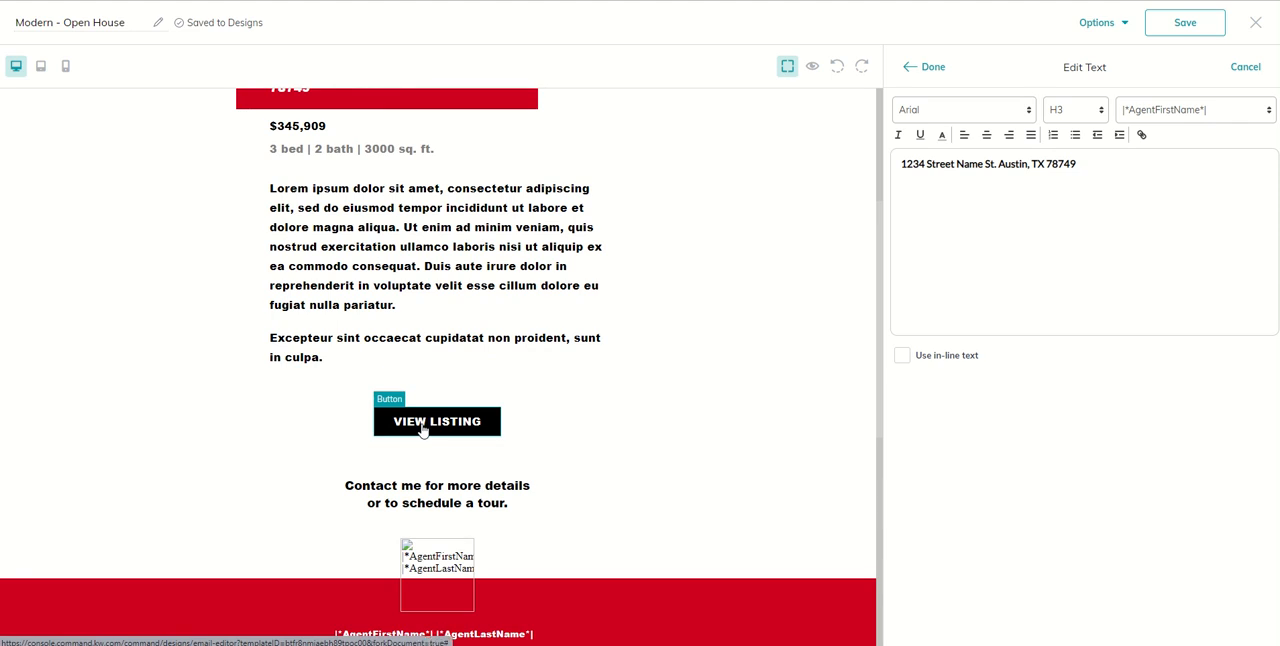
{"action": "left_click", "coordinate": [436, 420]}
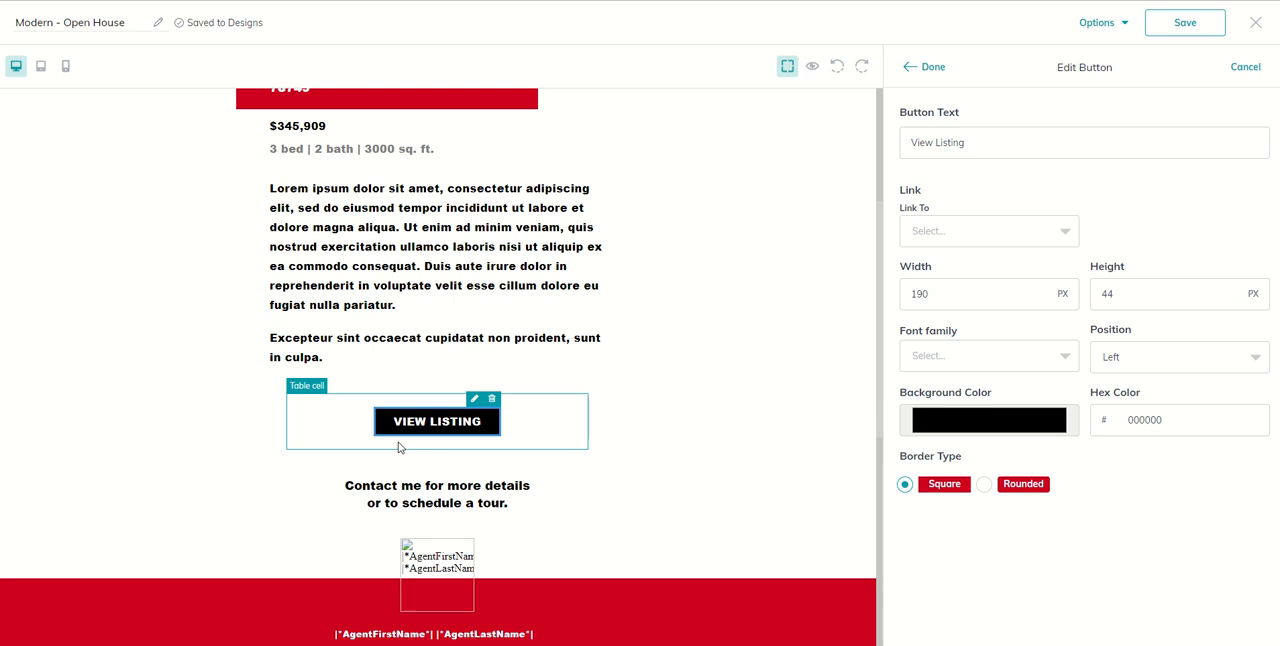
{"action": "left_click", "coordinate": [988, 232]}
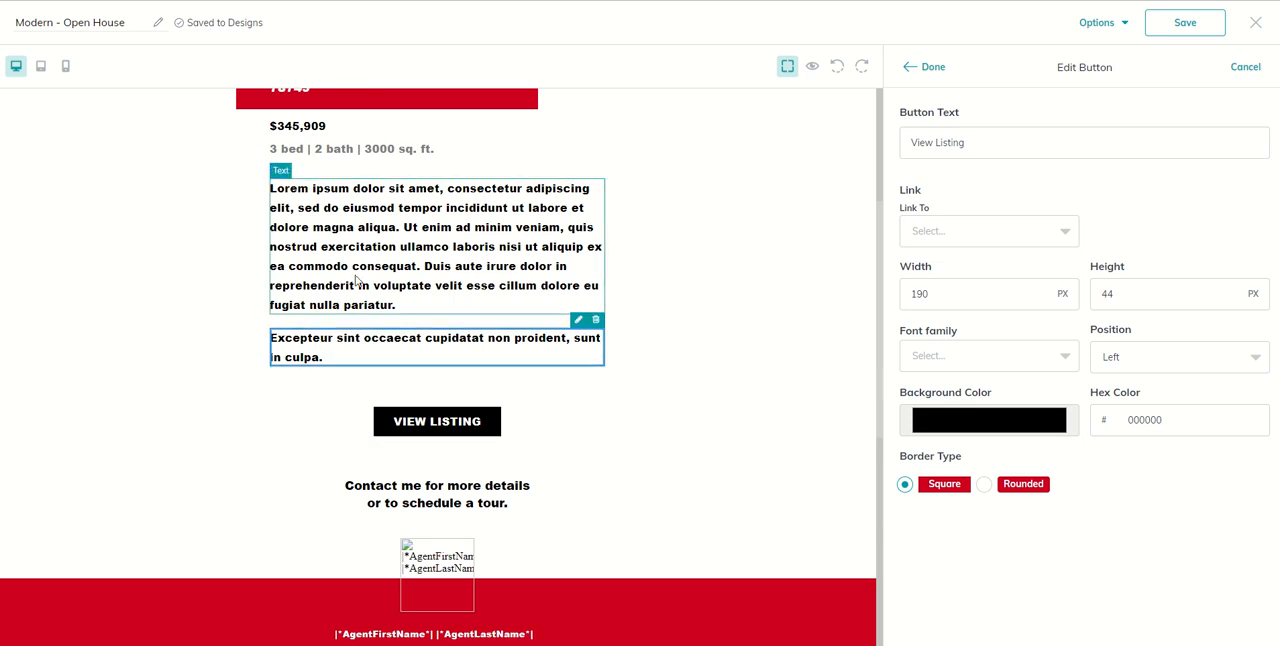
- Exit the Open House editor, discarding unsaved edits, back to the Designs library
{"action": "left_click", "coordinate": [436, 246]}
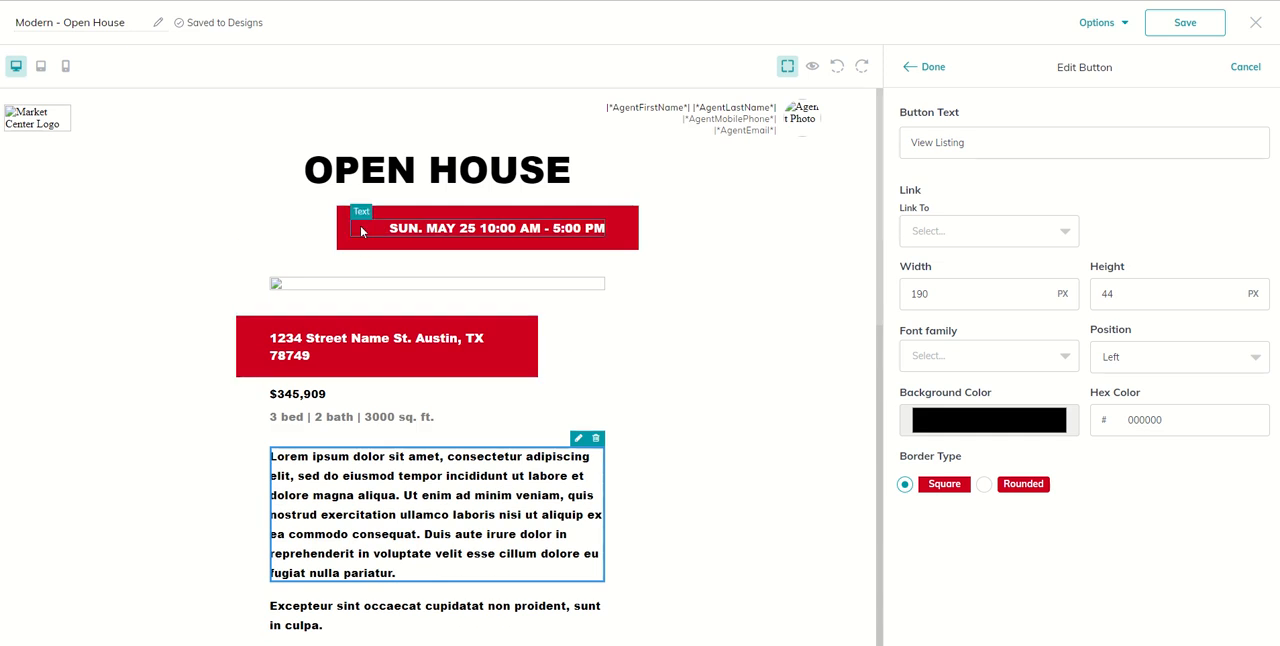
{"action": "scroll", "scroll_direction": "down", "scroll_amount": 3}
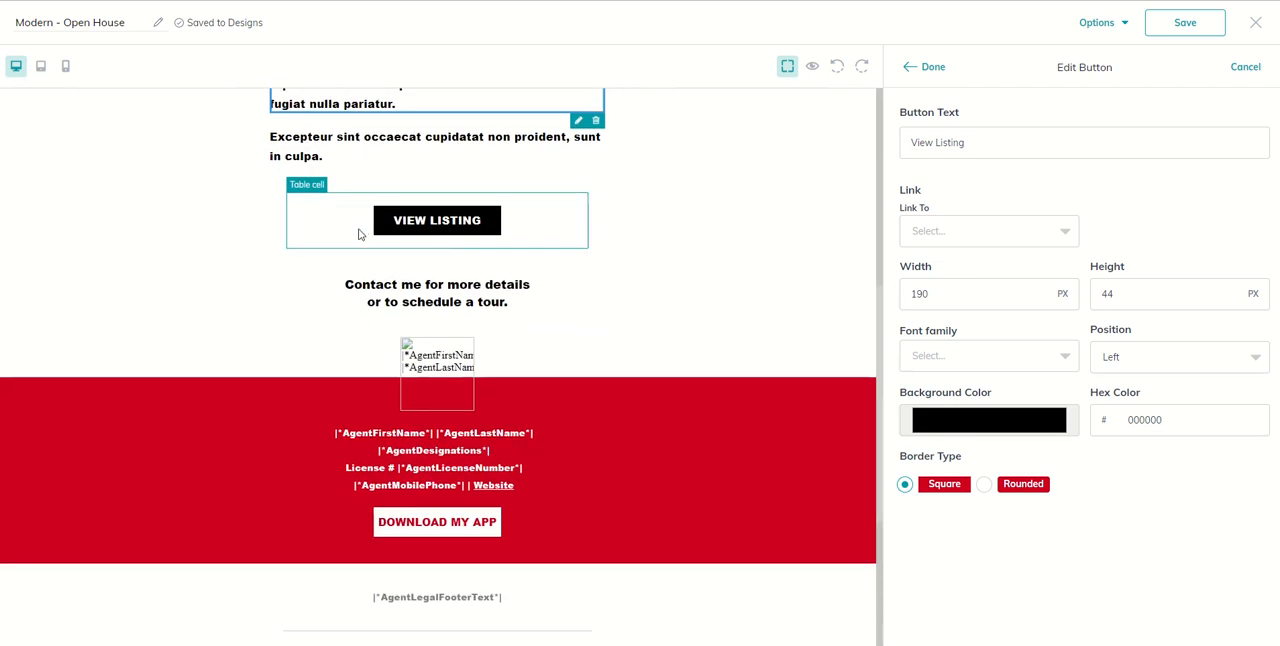
{"action": "scroll", "scroll_direction": "down", "scroll_amount": 3}
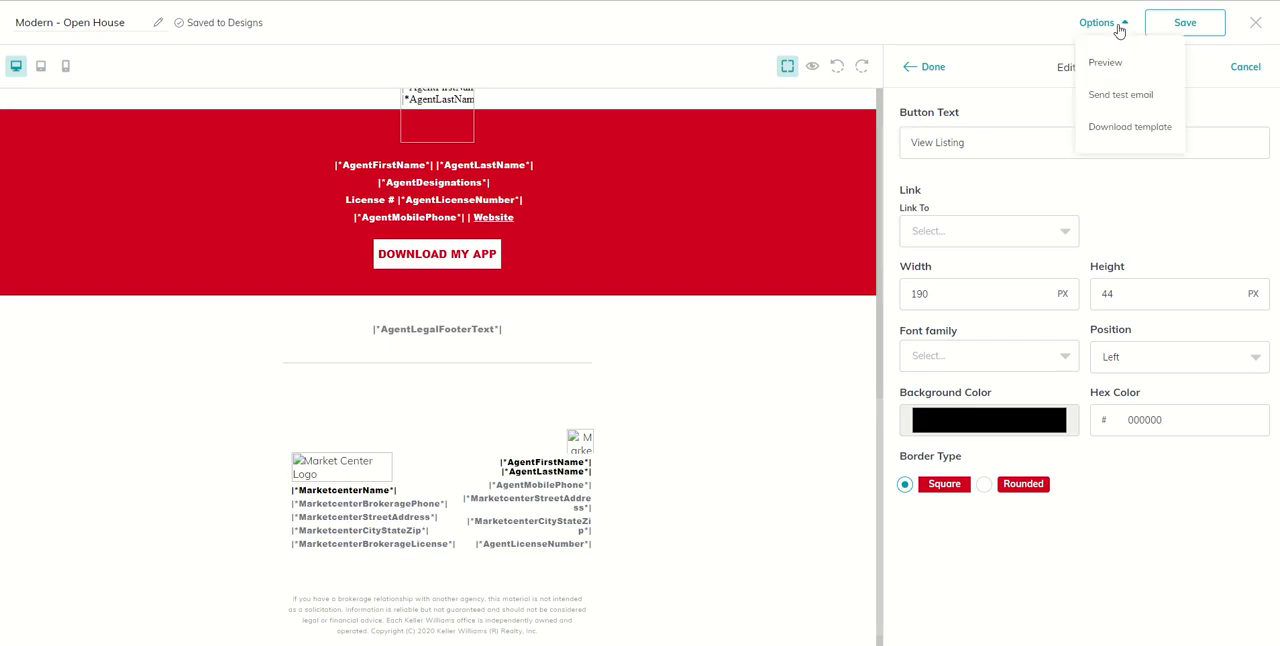
{"action": "mouse_move", "coordinate": [1132, 108]}
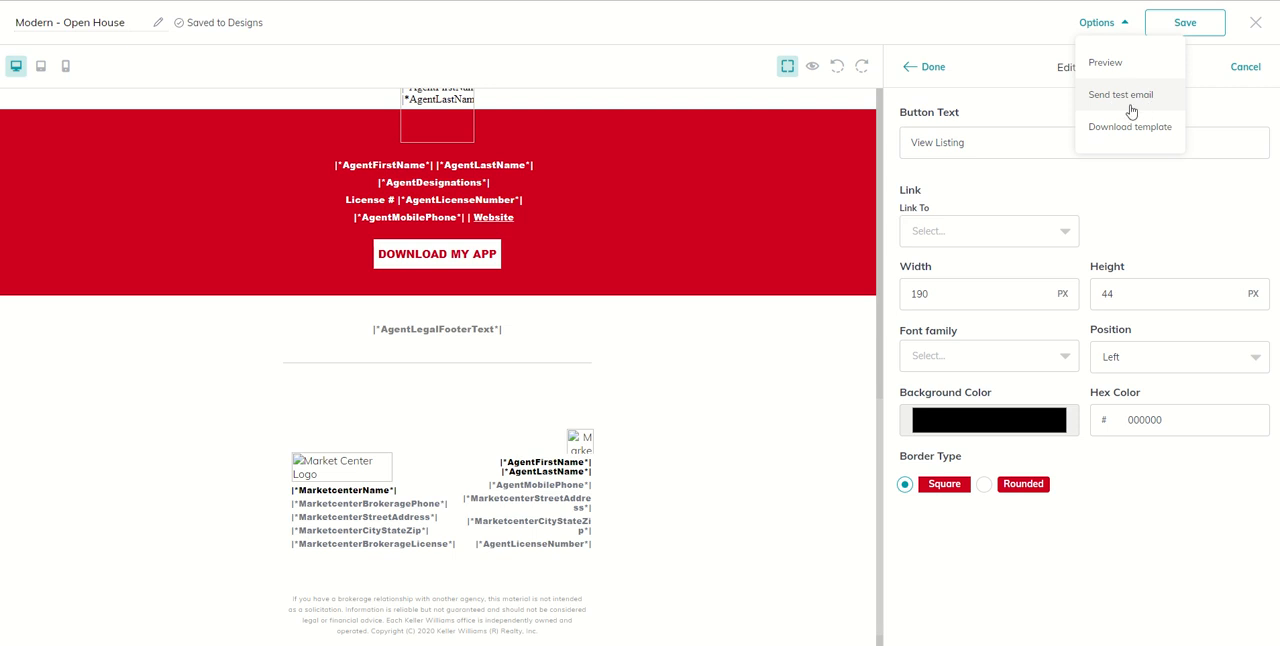
{"action": "mouse_move", "coordinate": [1254, 24]}
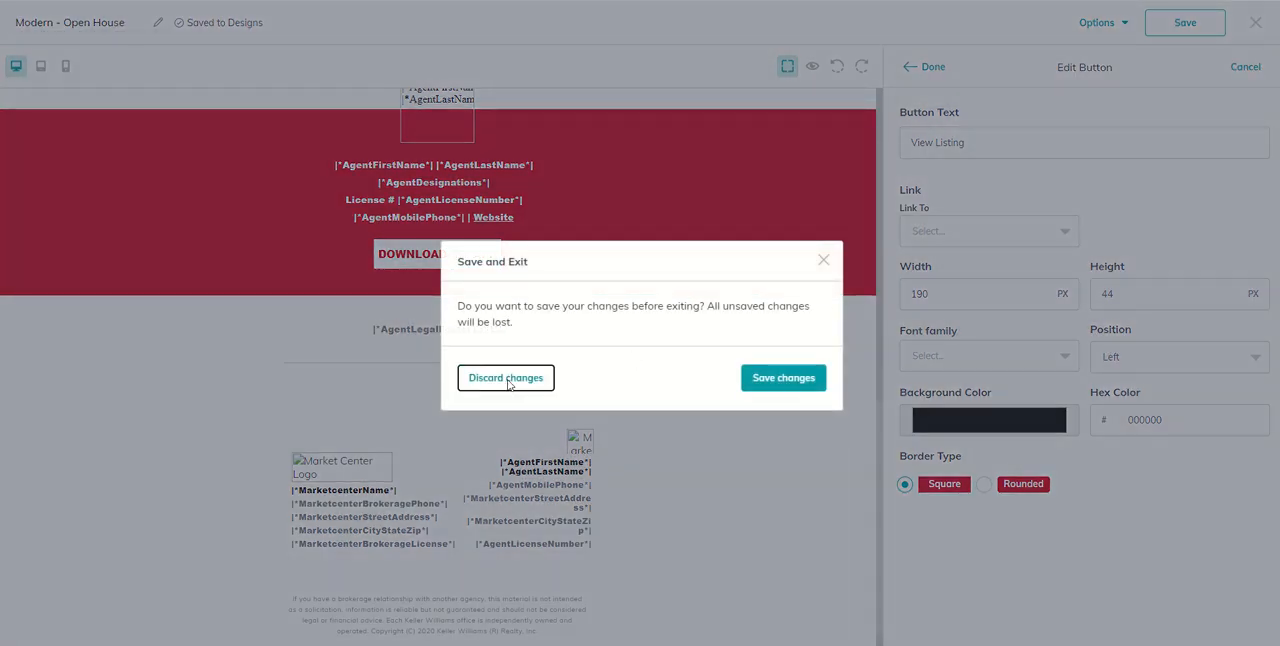
{"action": "left_click", "coordinate": [504, 378]}
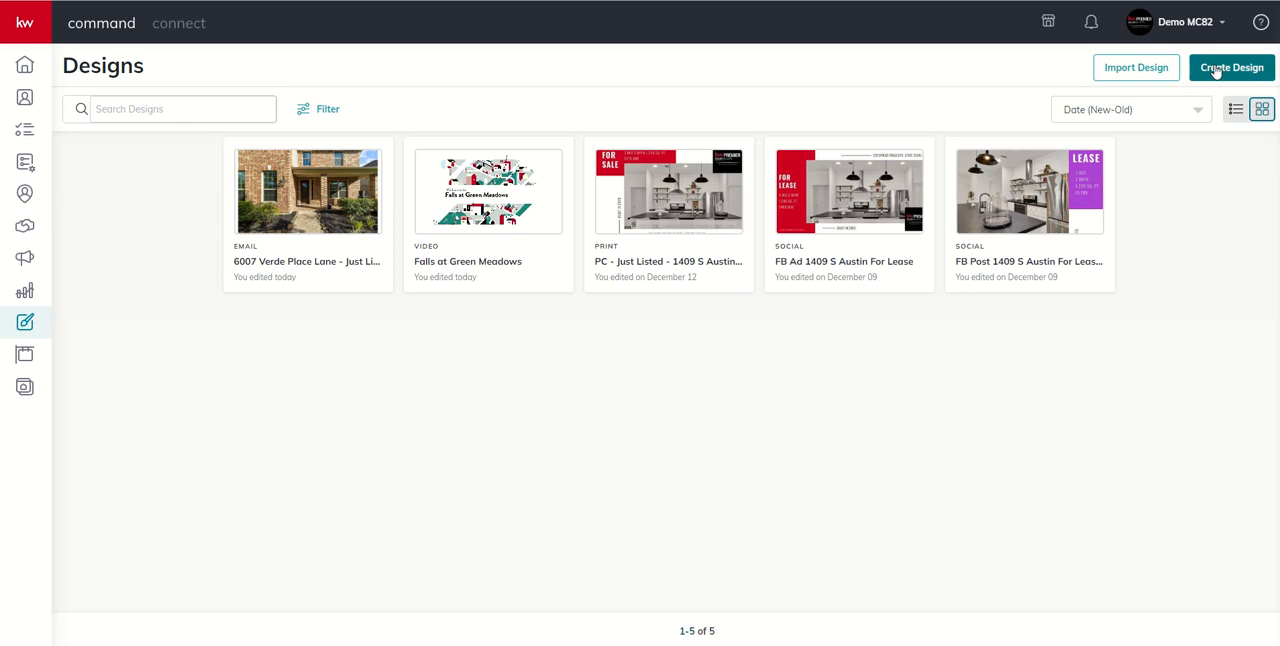
- Start another design and use Load more to list 54 of the 72 KW templates
{"action": "left_click", "coordinate": [1232, 68]}
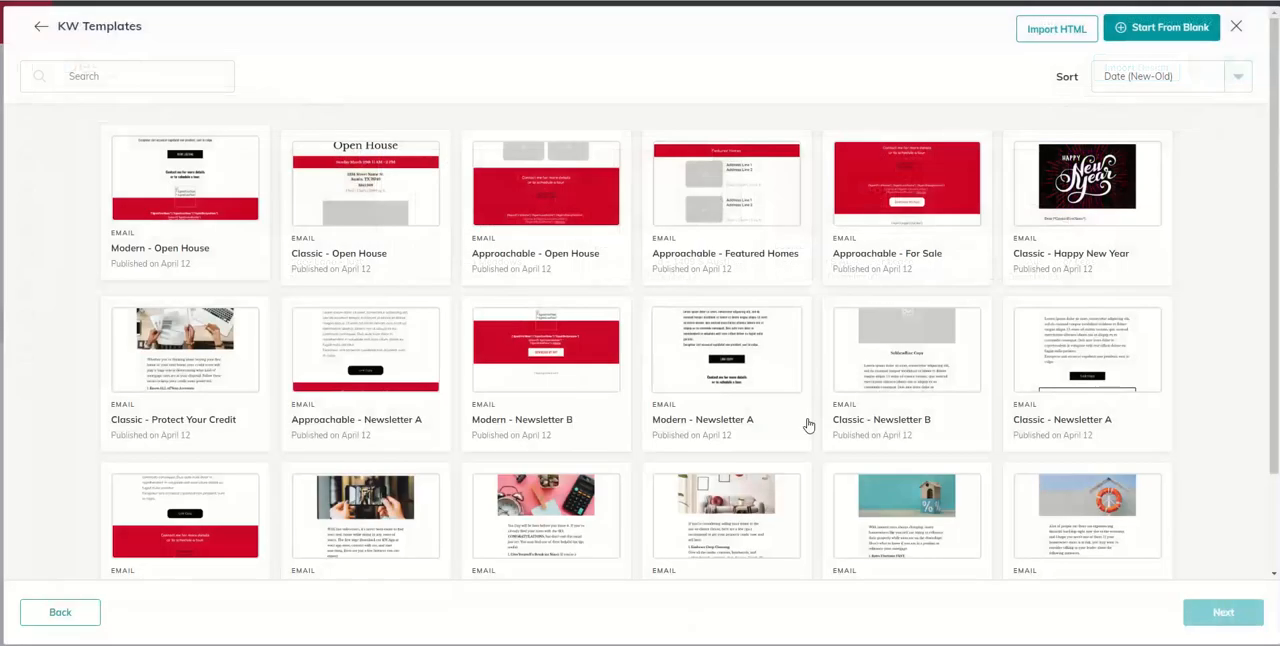
{"action": "scroll", "scroll_direction": "down", "scroll_amount": 3}
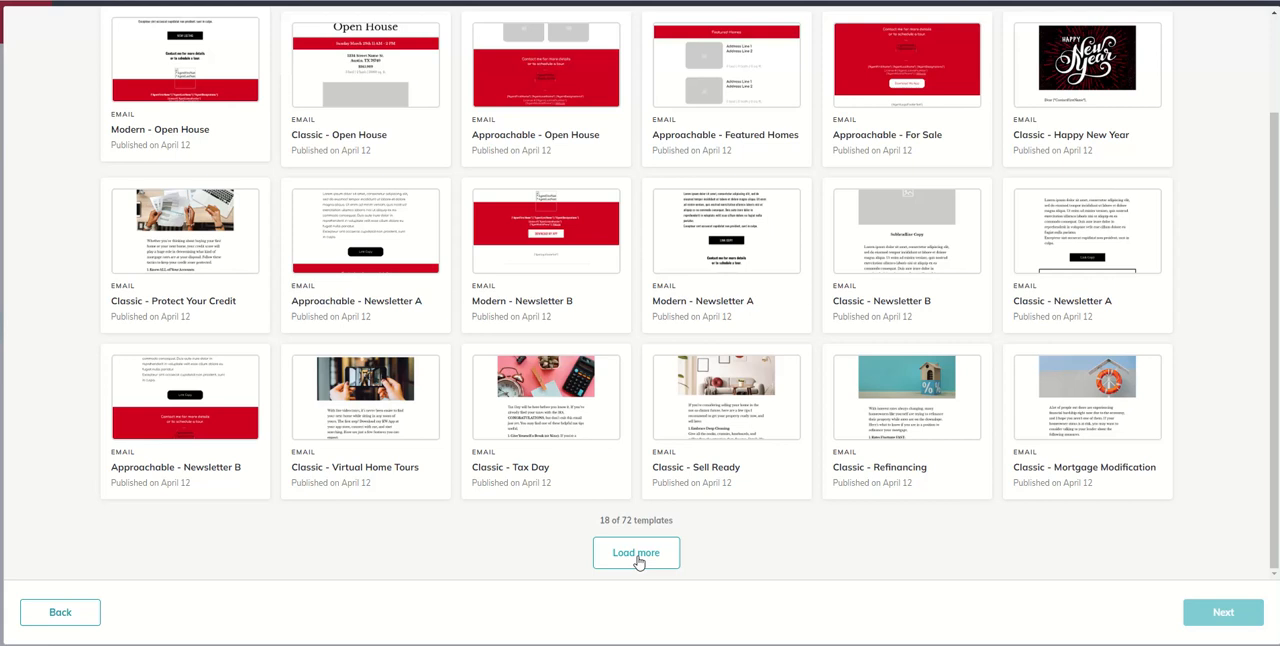
{"action": "left_click", "coordinate": [636, 552]}
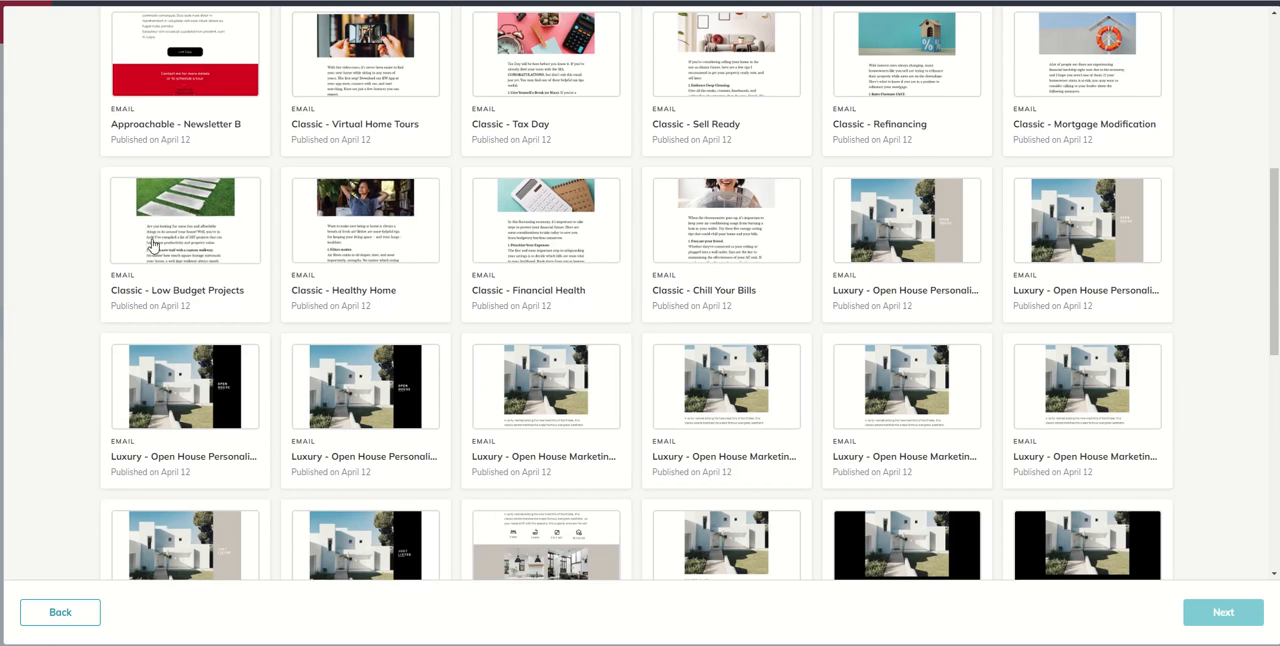
{"action": "mouse_move", "coordinate": [862, 90]}
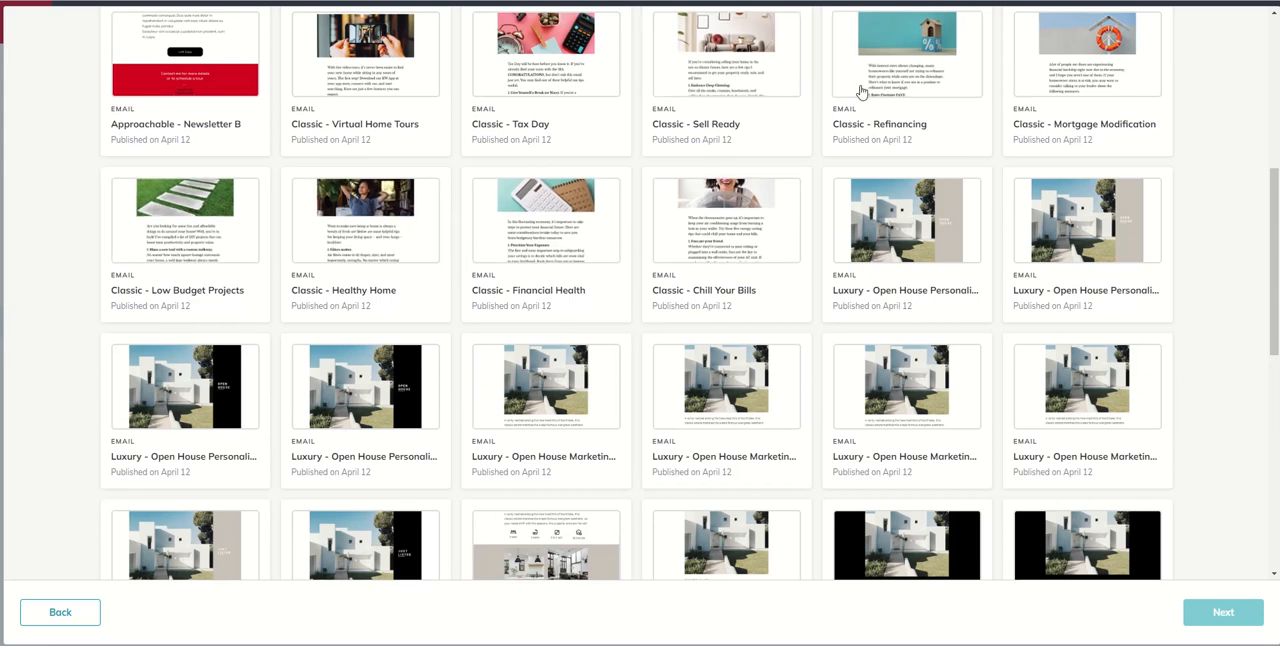
{"action": "mouse_move", "coordinate": [668, 232]}
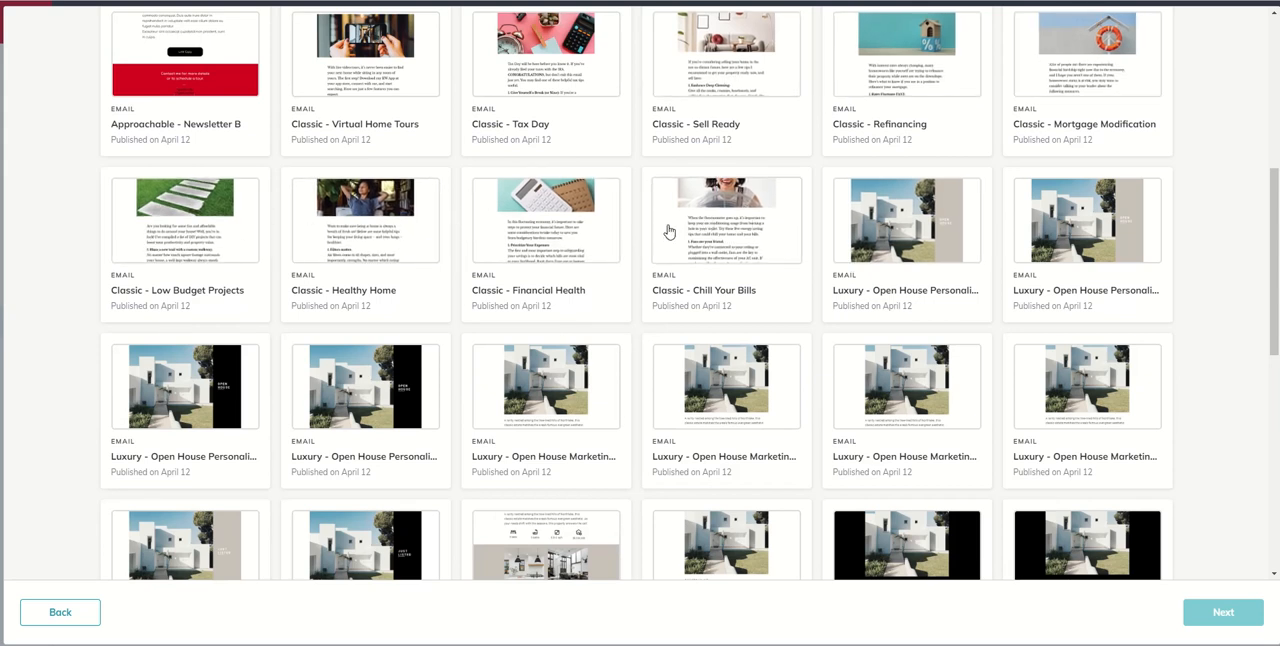
{"action": "mouse_move", "coordinate": [644, 218]}
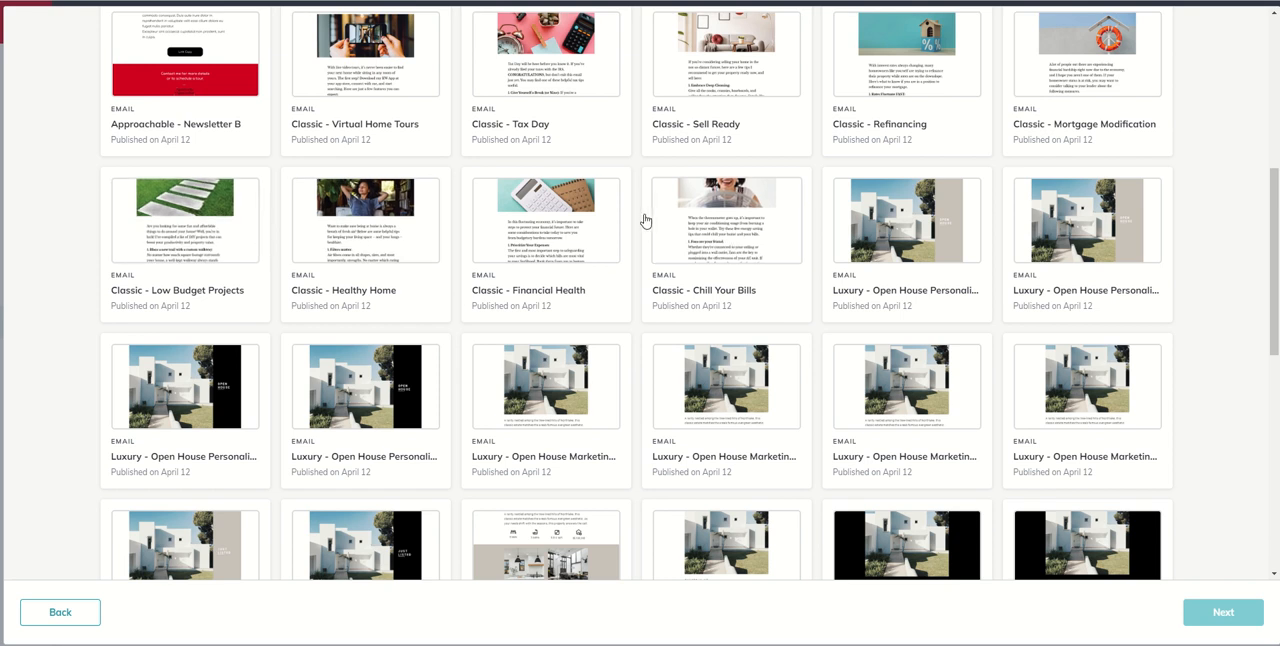
{"action": "scroll", "scroll_direction": "down", "scroll_amount": 3}
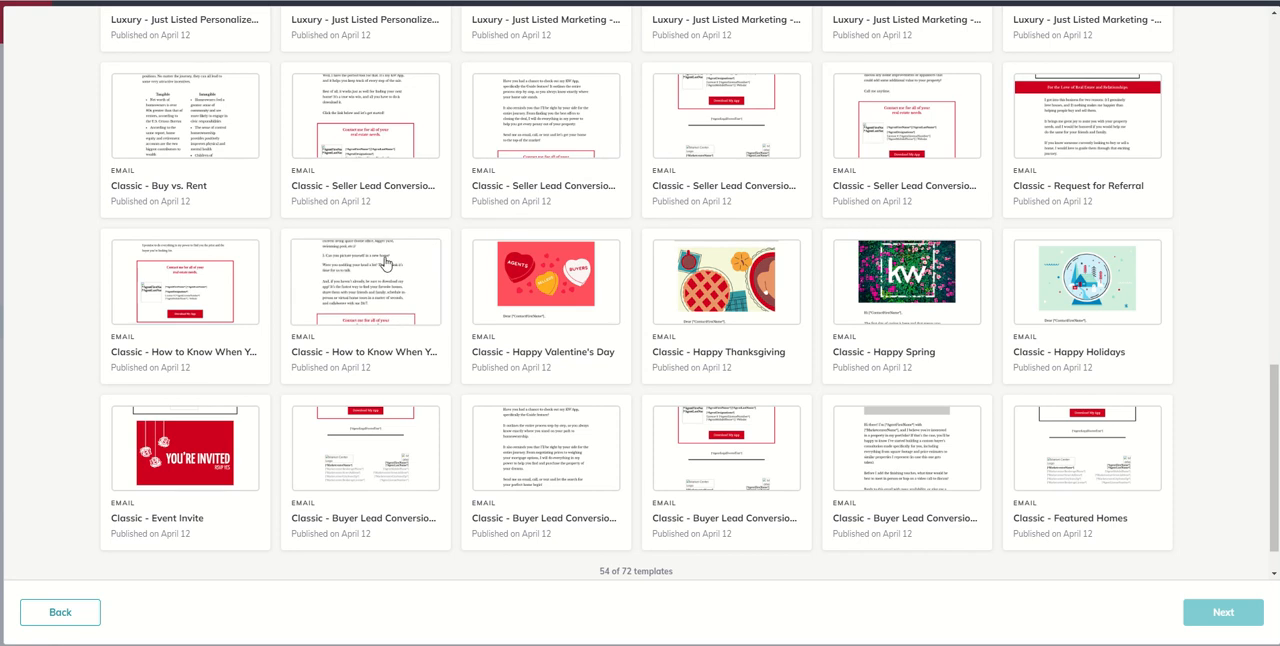
{"action": "mouse_move", "coordinate": [356, 304]}
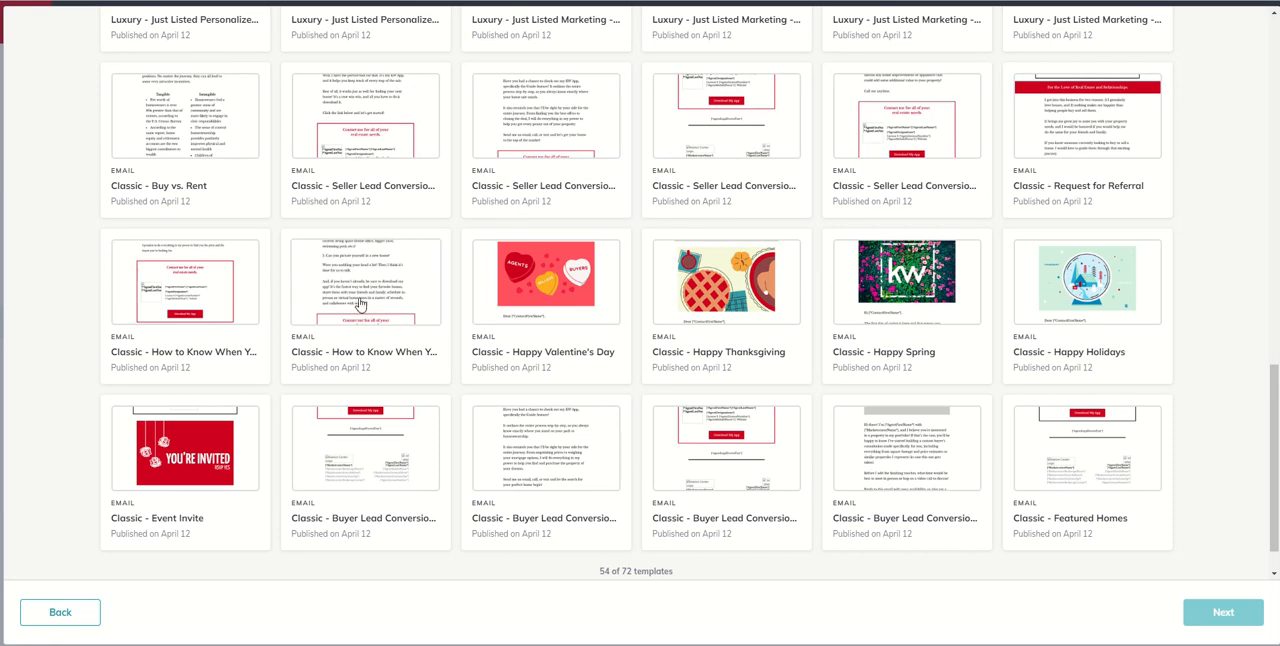
{"action": "scroll", "scroll_direction": "down", "scroll_amount": 3}
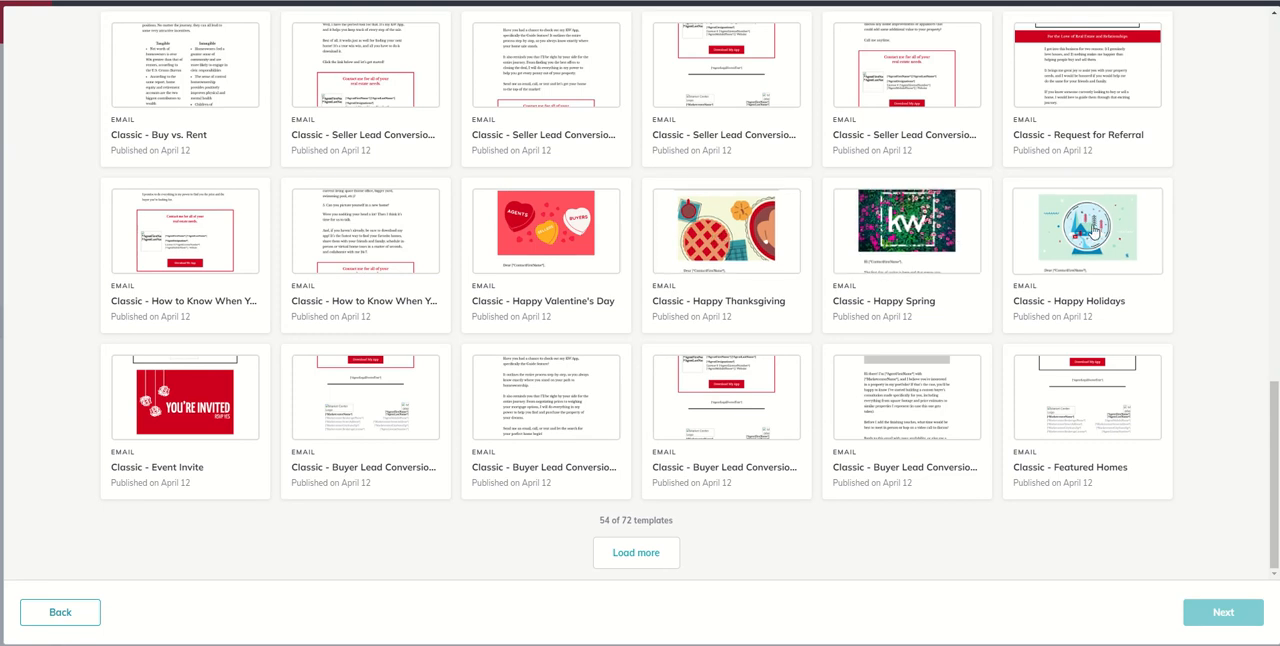
{"action": "mouse_move", "coordinate": [1088, 232]}
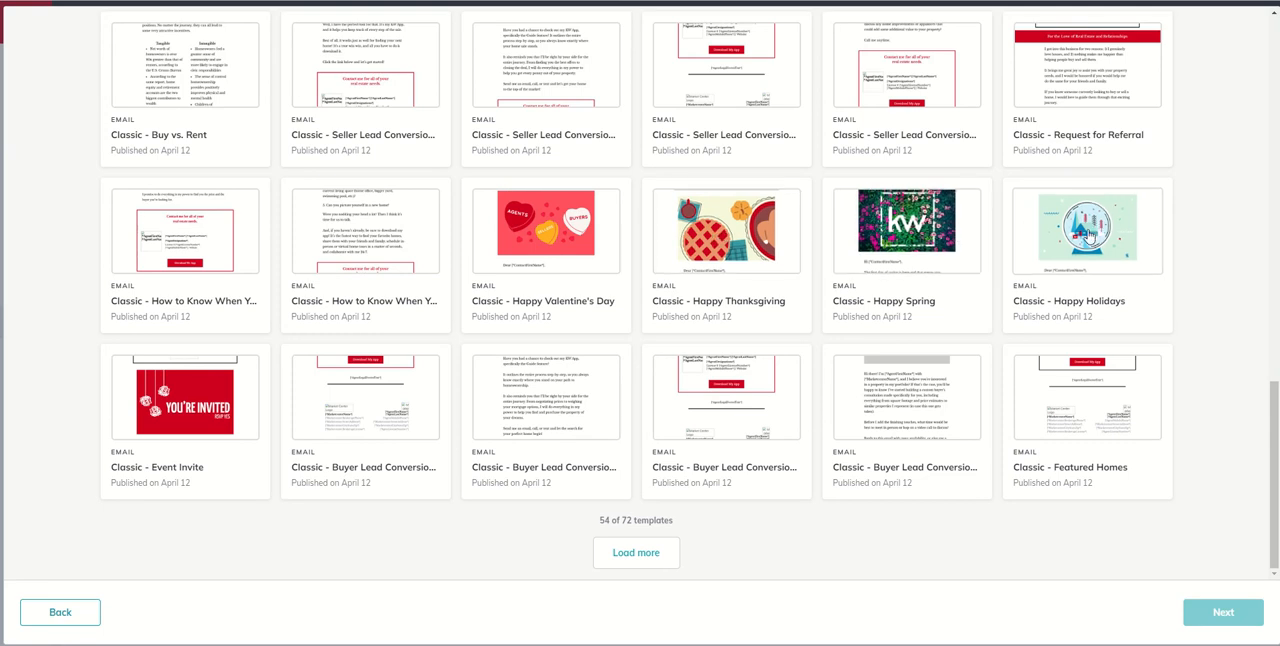
- Load the Classic - Happy Holidays template and look through its content in preview
{"action": "left_click", "coordinate": [1088, 232]}
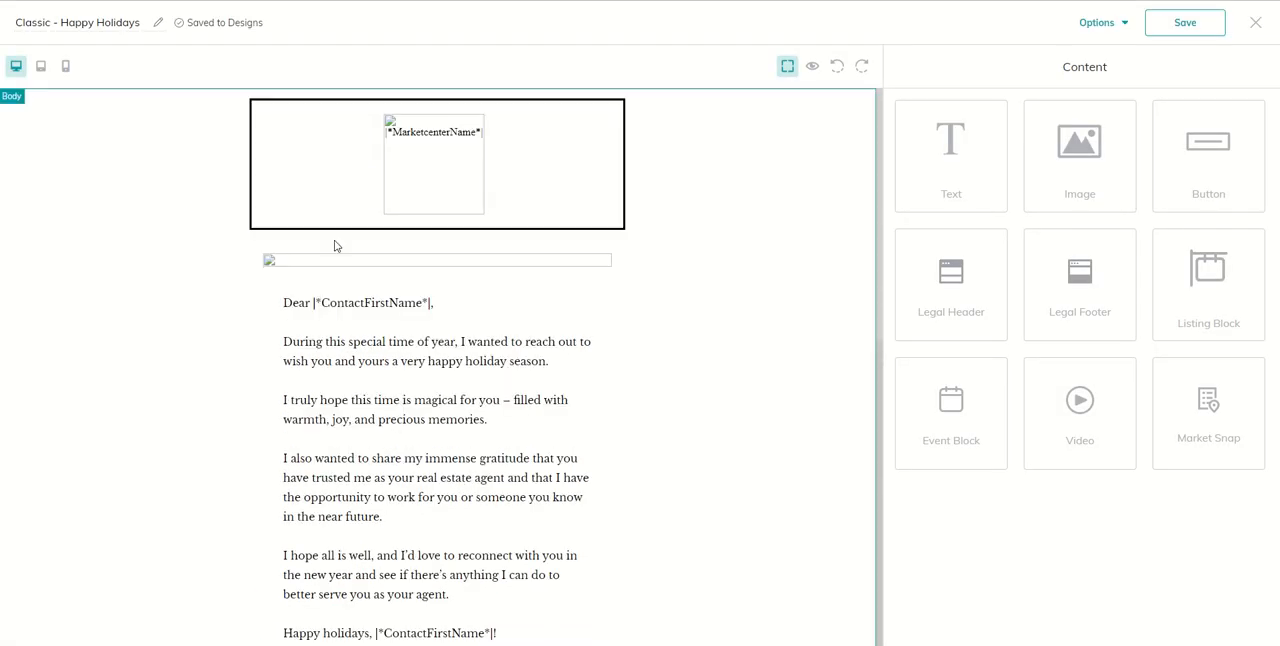
{"action": "scroll", "scroll_direction": "down", "scroll_amount": 3}
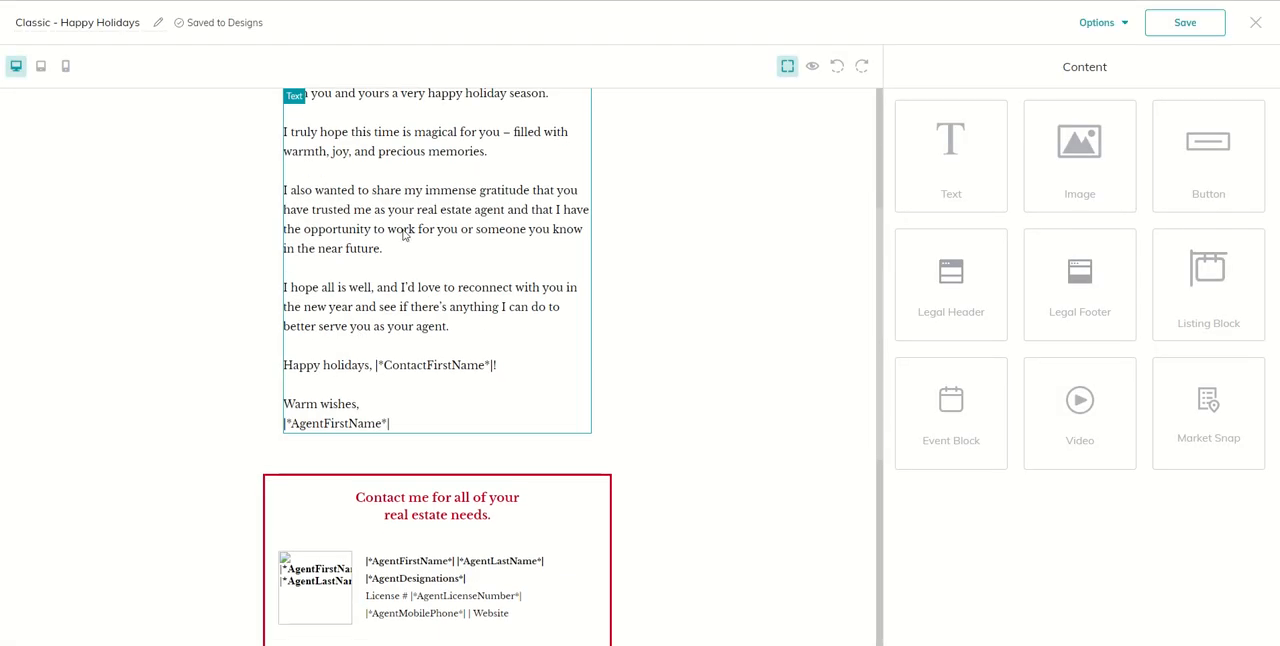
{"action": "scroll", "scroll_direction": "down", "scroll_amount": 3}
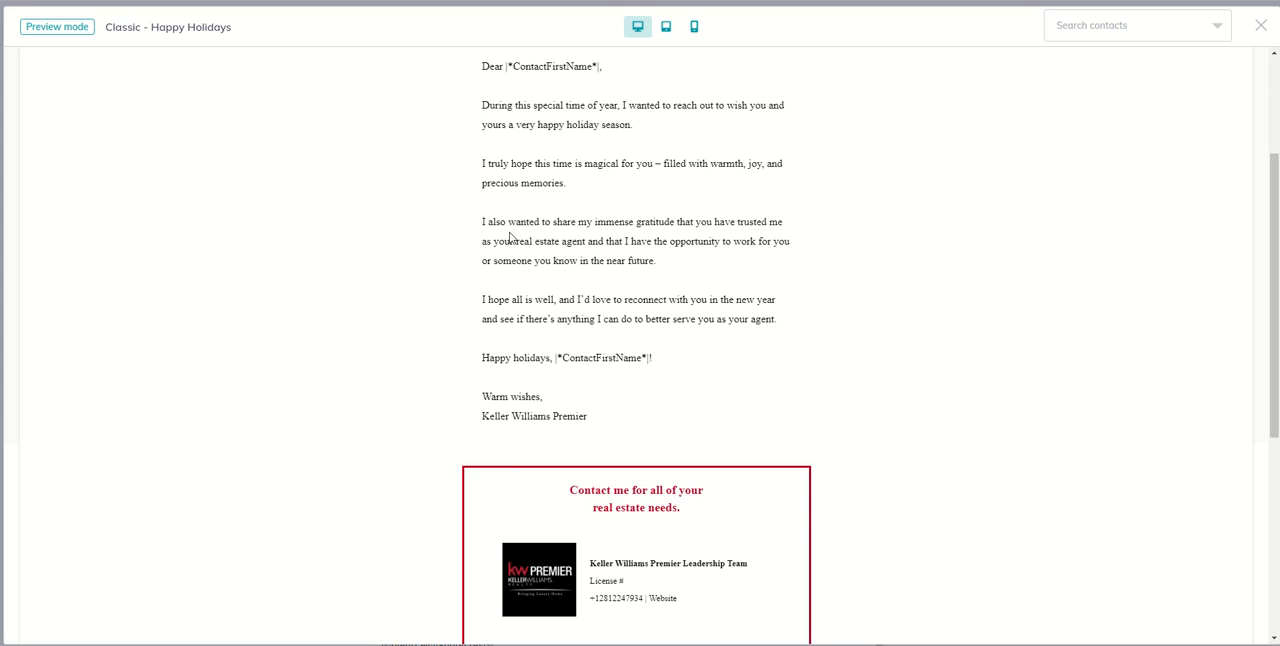
{"action": "mouse_move", "coordinate": [536, 212]}
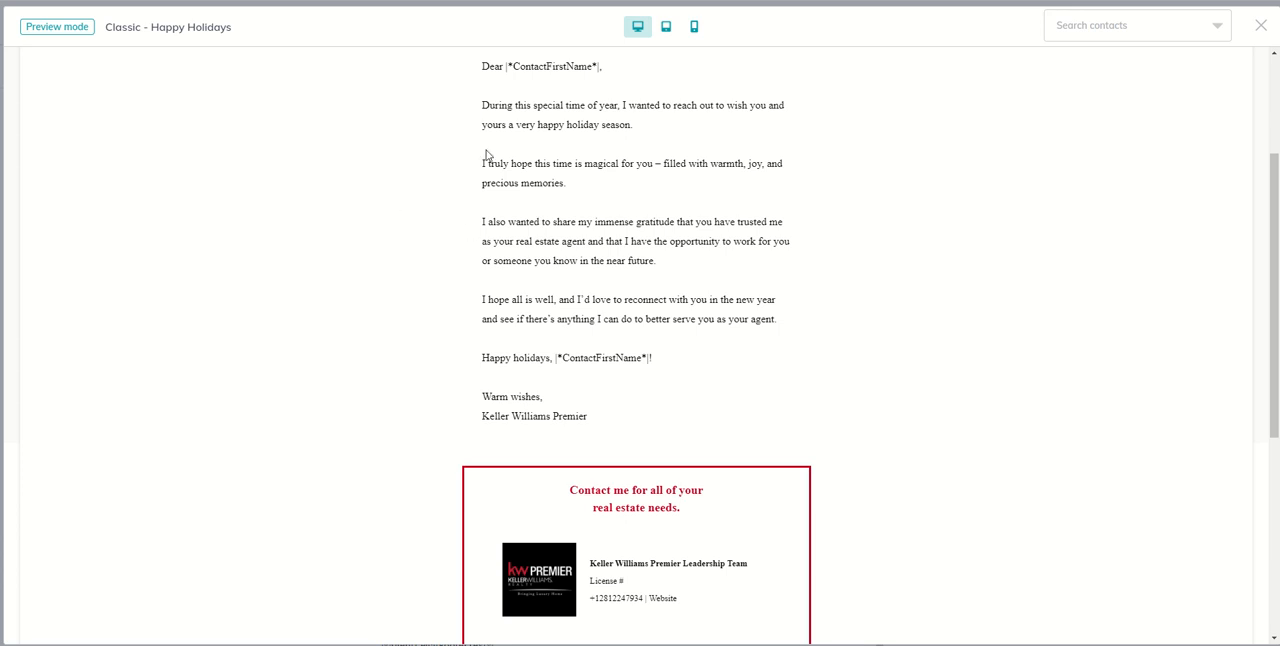
{"action": "mouse_move", "coordinate": [1258, 30]}
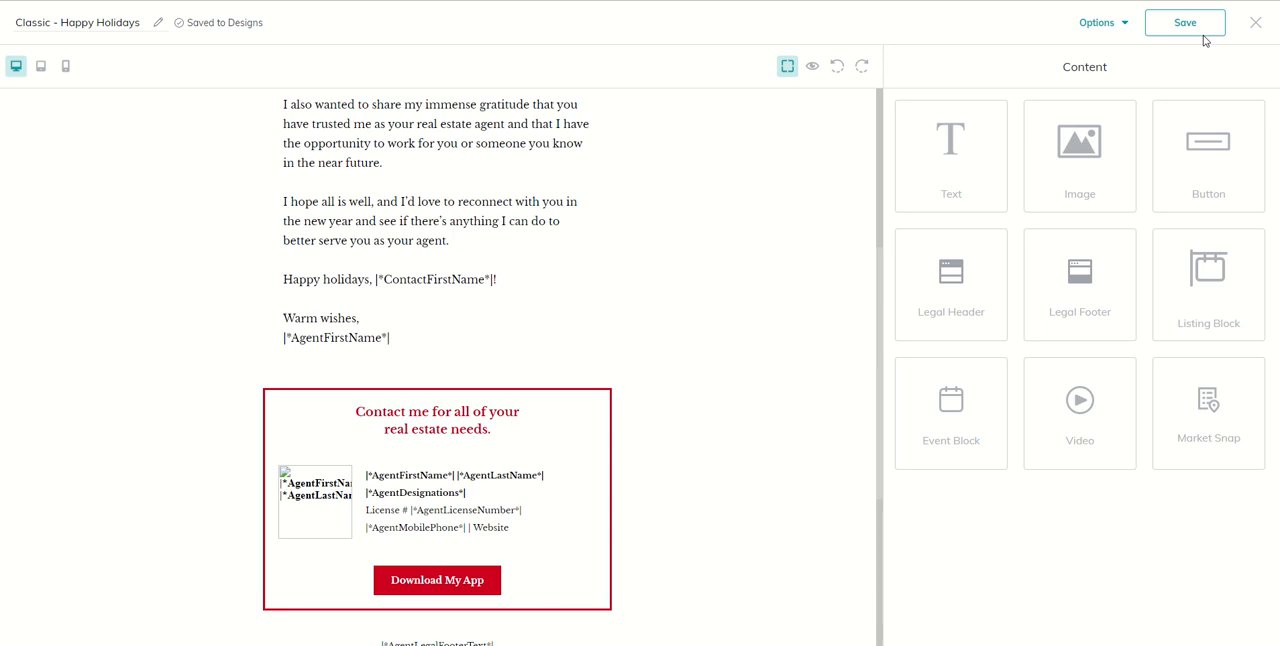
- Close the Happy Holidays editor with Discard changes, returning to the Designs page
{"action": "left_click", "coordinate": [1252, 22]}
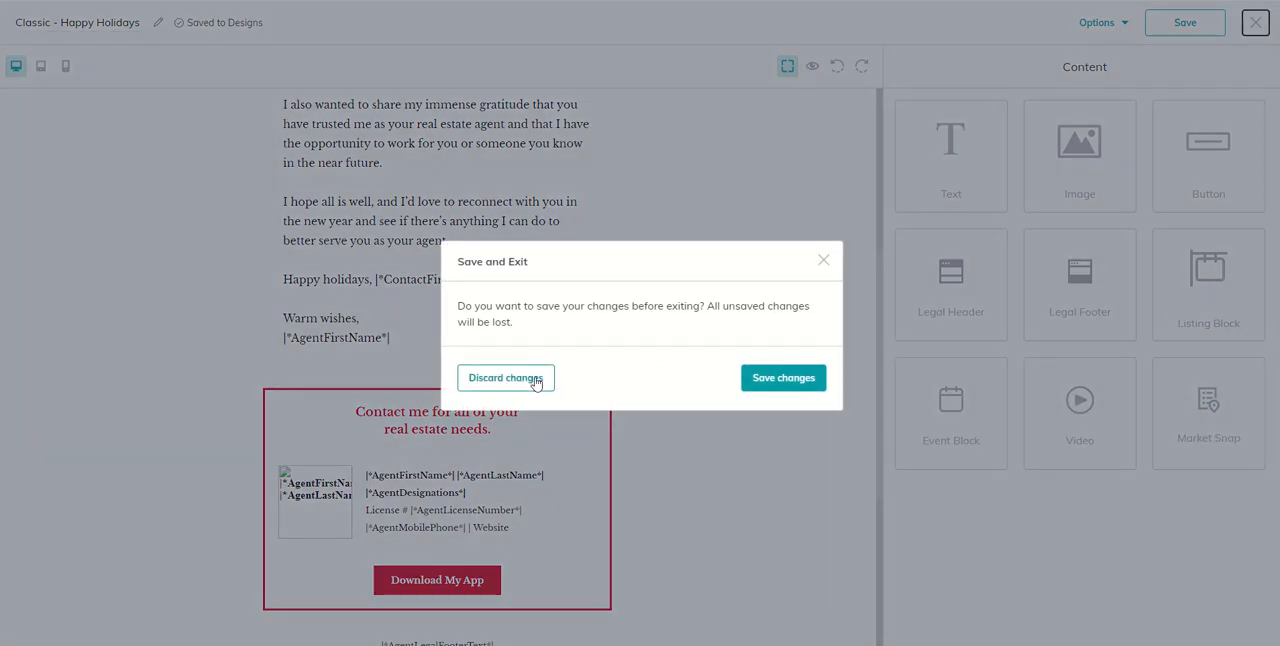
{"action": "left_click", "coordinate": [504, 378]}
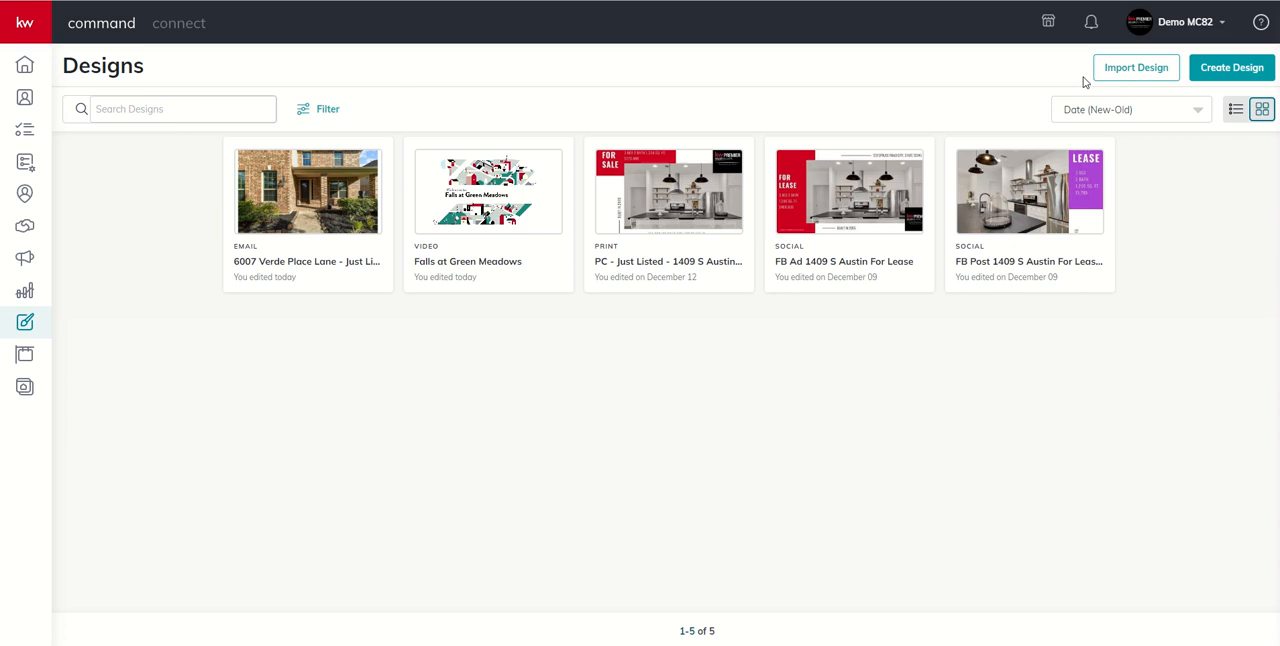
{"action": "mouse_move", "coordinate": [1140, 68]}
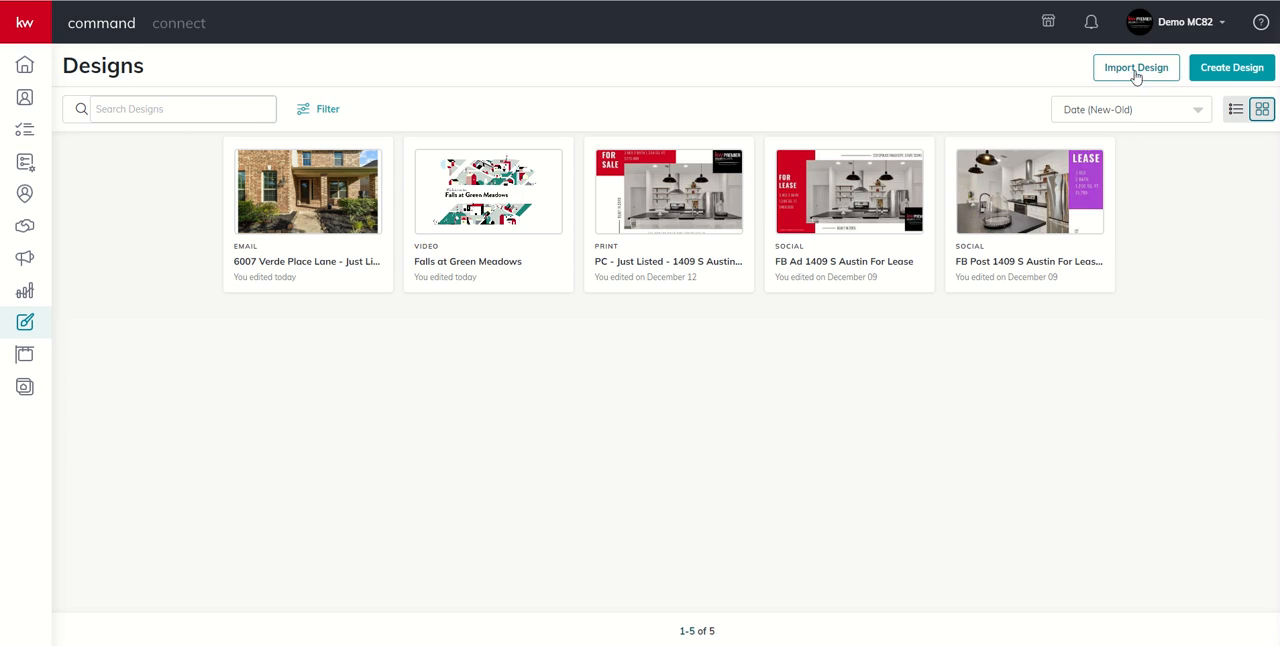
{"action": "mouse_move", "coordinate": [1126, 84]}
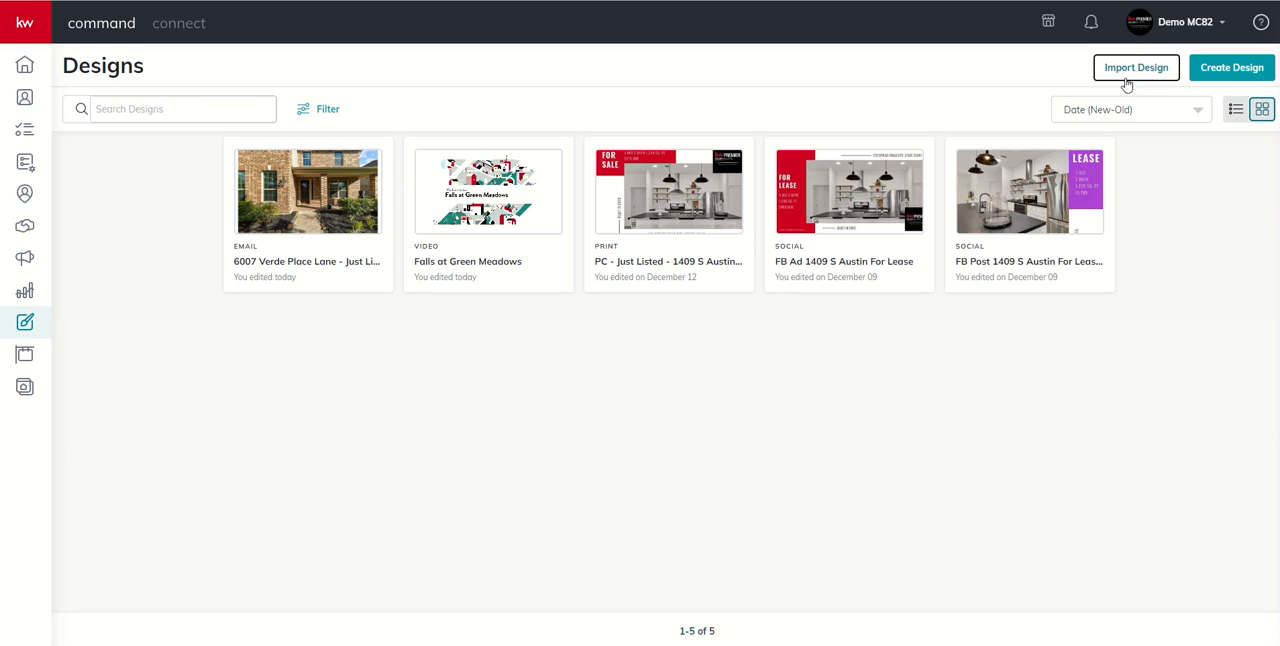
{"action": "left_click", "coordinate": [1136, 68]}
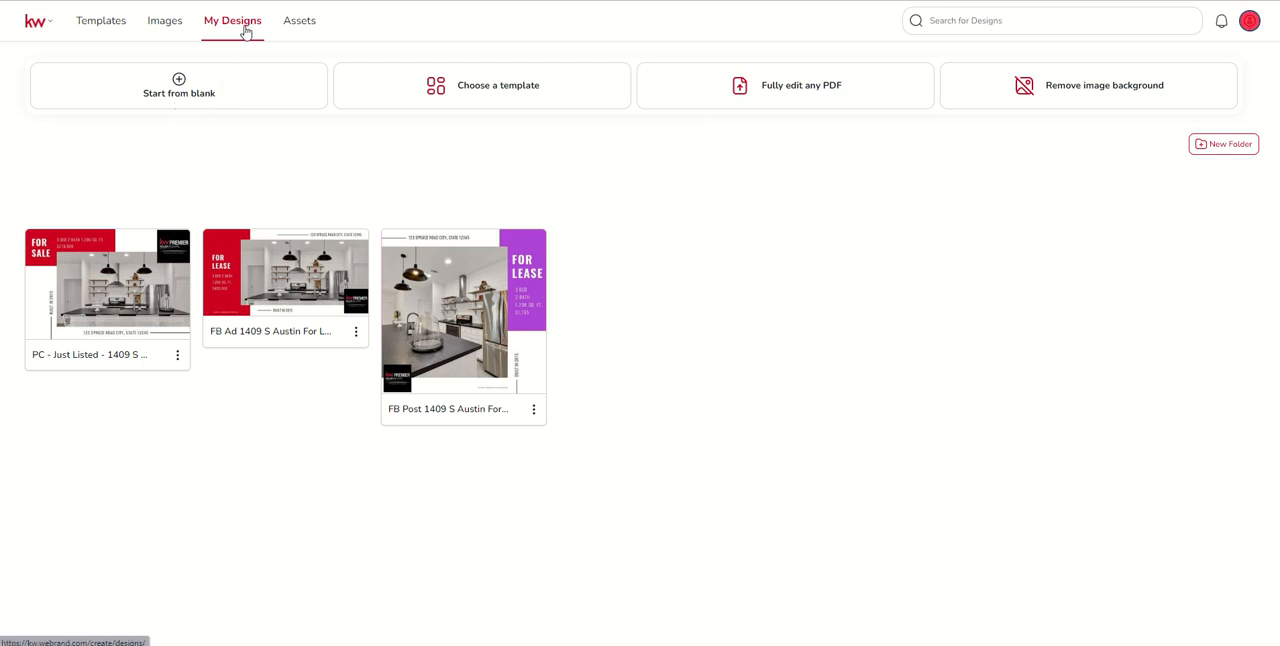
{"action": "mouse_move", "coordinate": [1044, 108]}
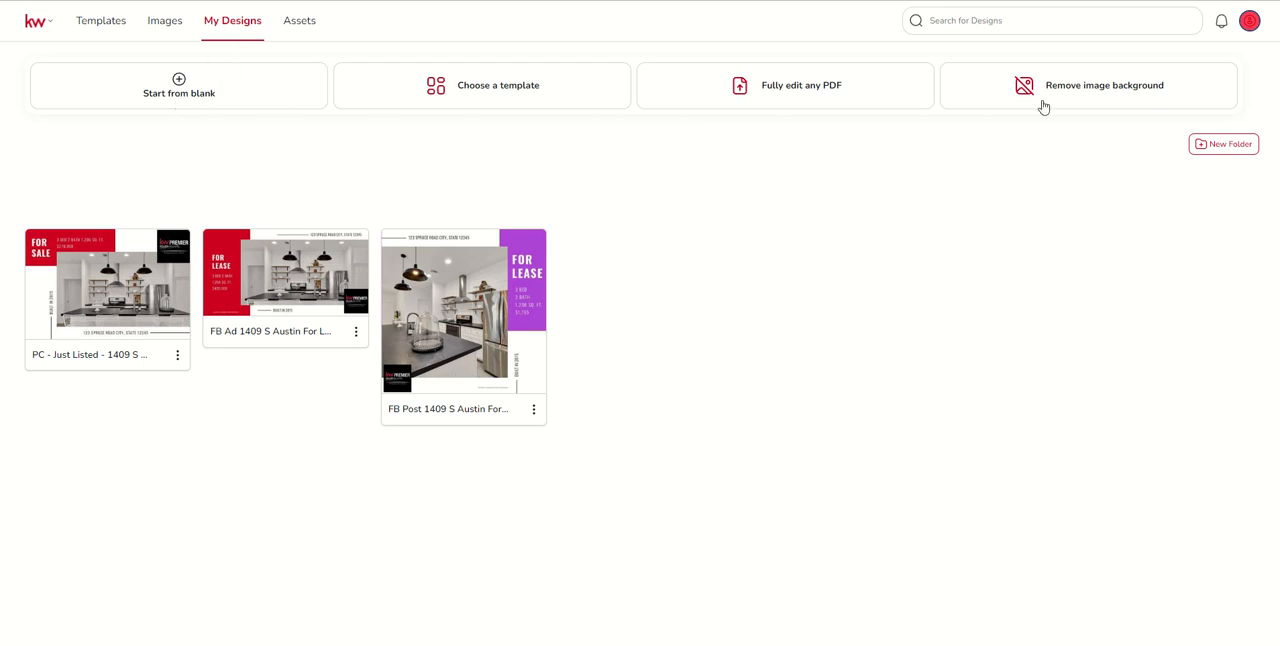
{"action": "mouse_move", "coordinate": [270, 92]}
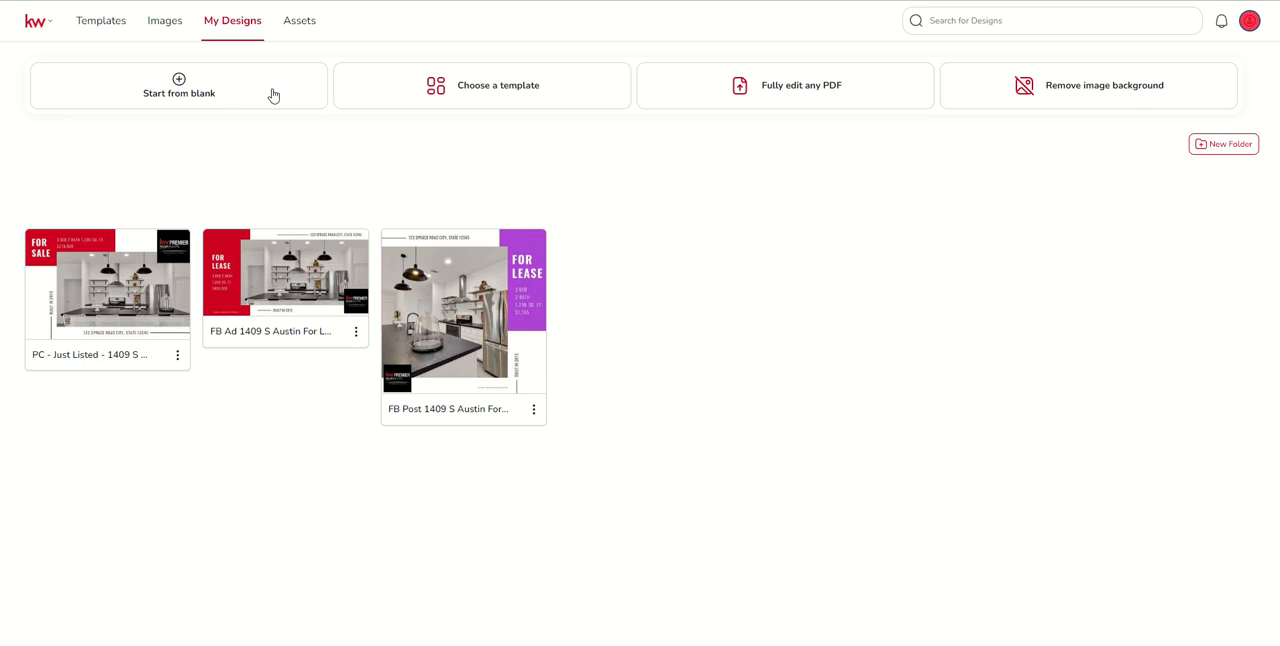
{"action": "mouse_move", "coordinate": [1048, 96]}
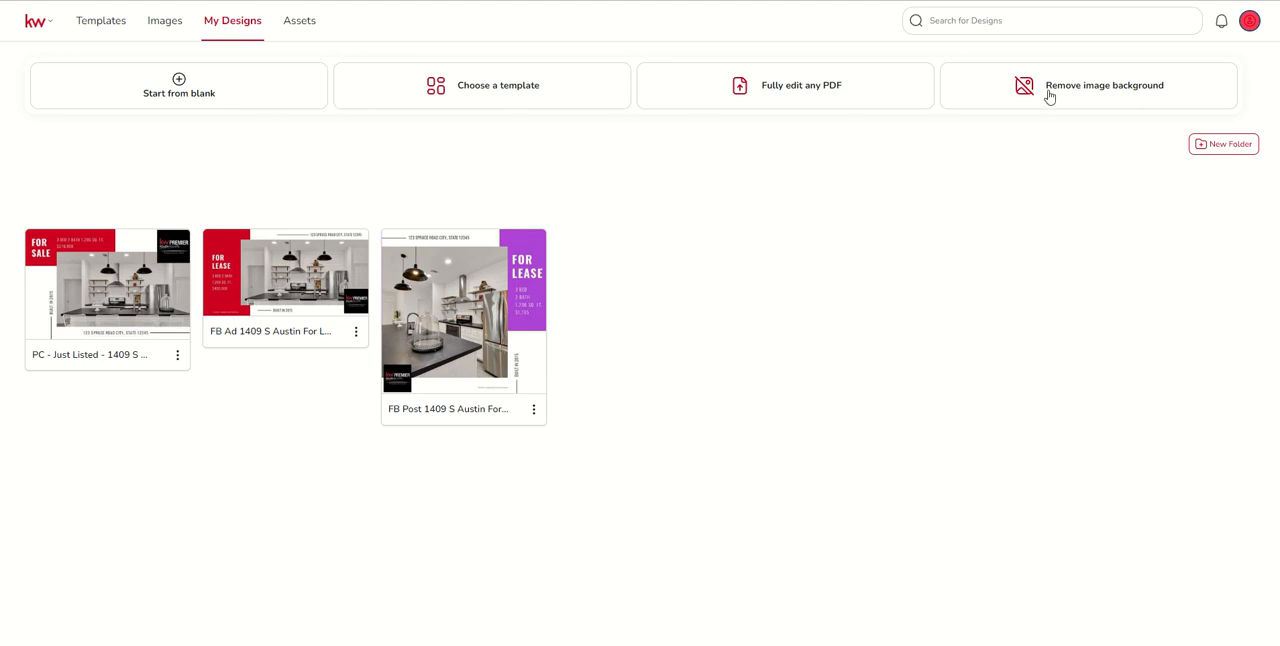
{"action": "mouse_move", "coordinate": [72, 104]}
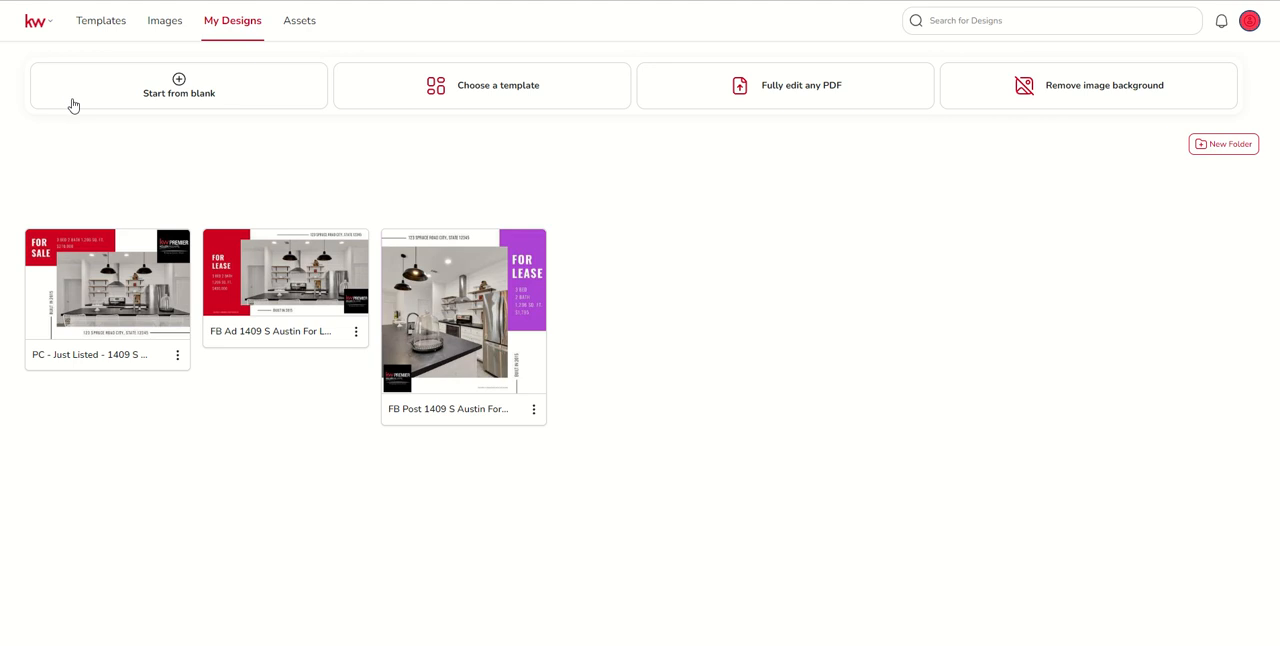
{"action": "mouse_move", "coordinate": [234, 94]}
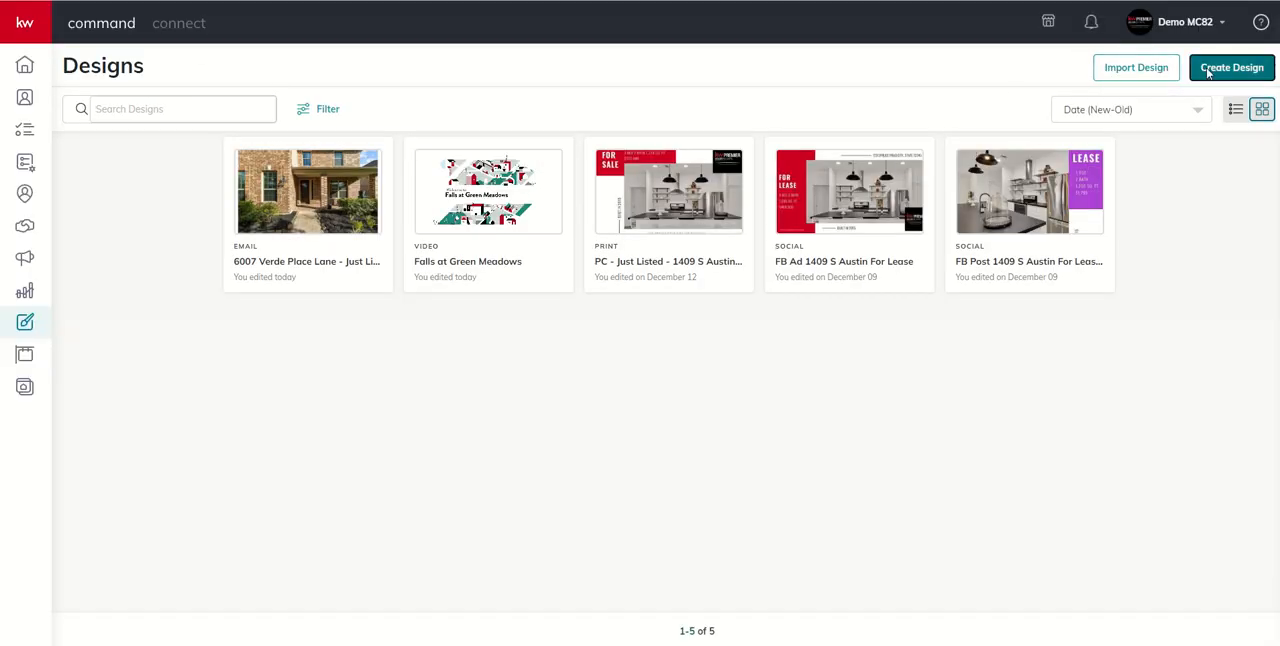
- Start a new Email design and continue to the KW email template gallery
{"action": "left_click", "coordinate": [1238, 68]}
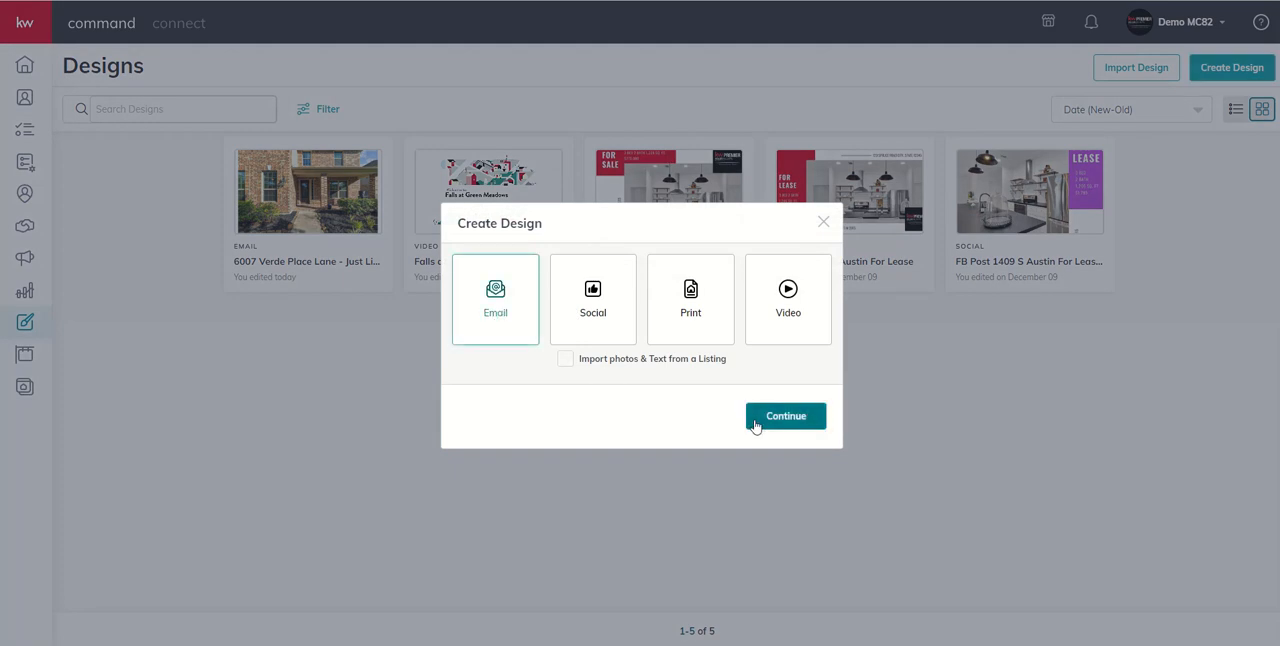
{"action": "left_click", "coordinate": [784, 416]}
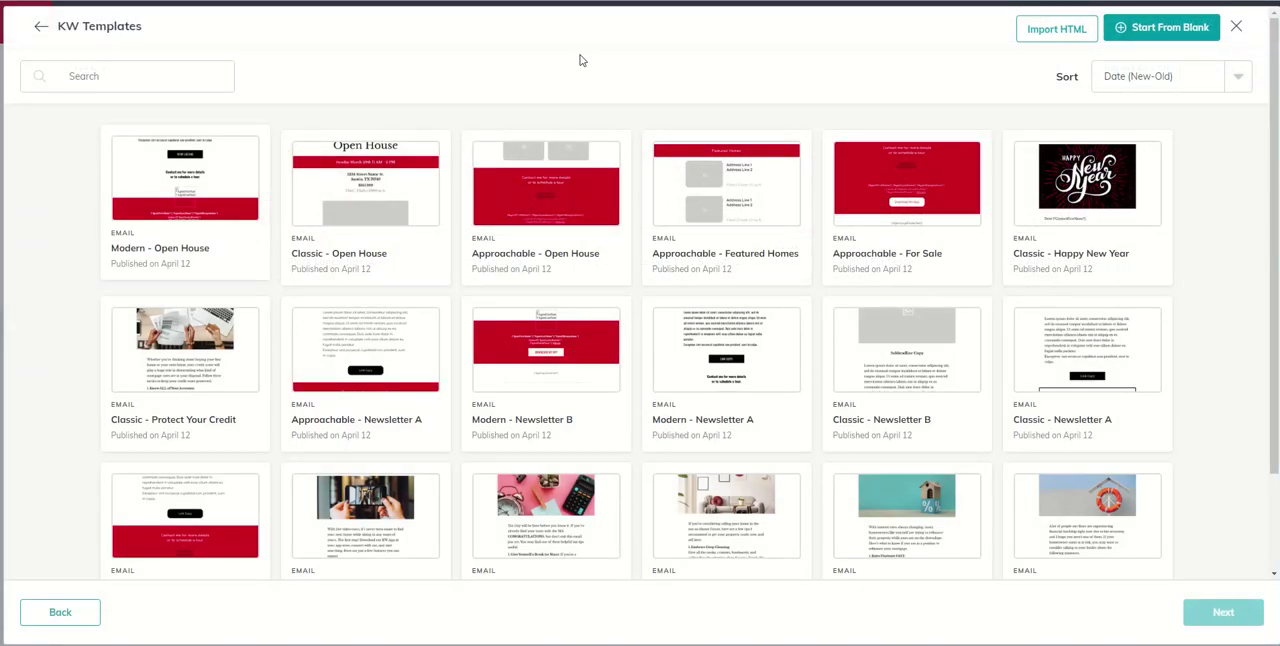
{"action": "mouse_move", "coordinate": [630, 48]}
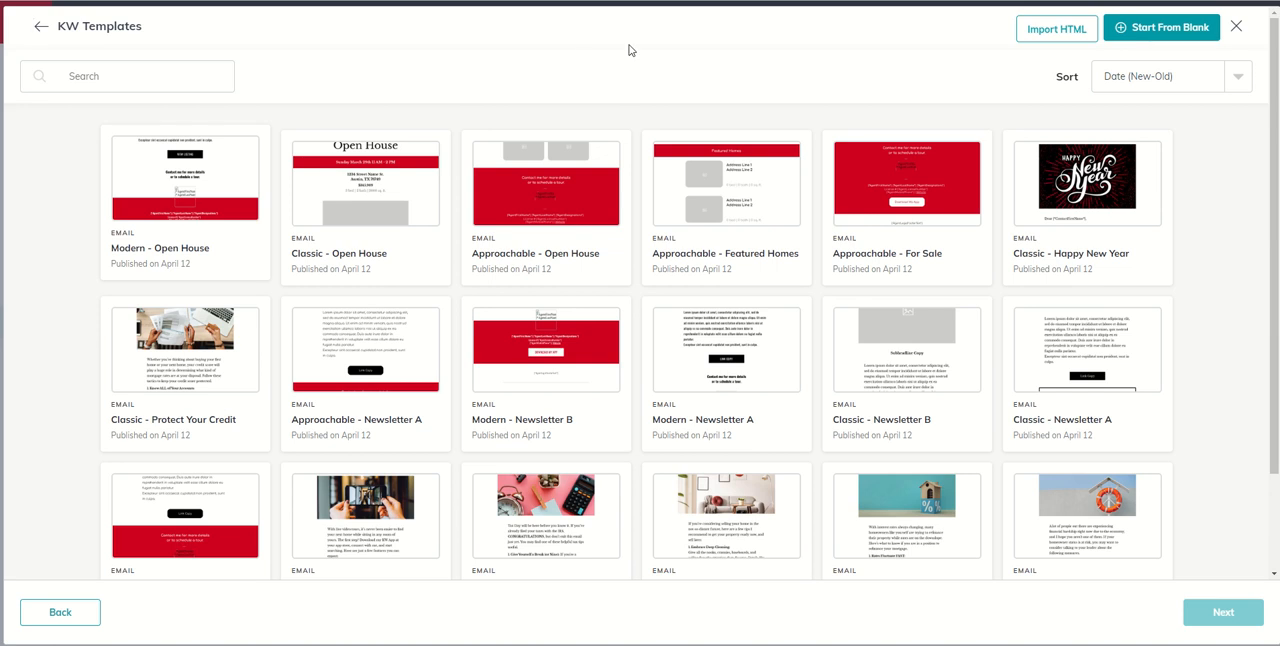
{"action": "mouse_move", "coordinate": [1056, 30]}
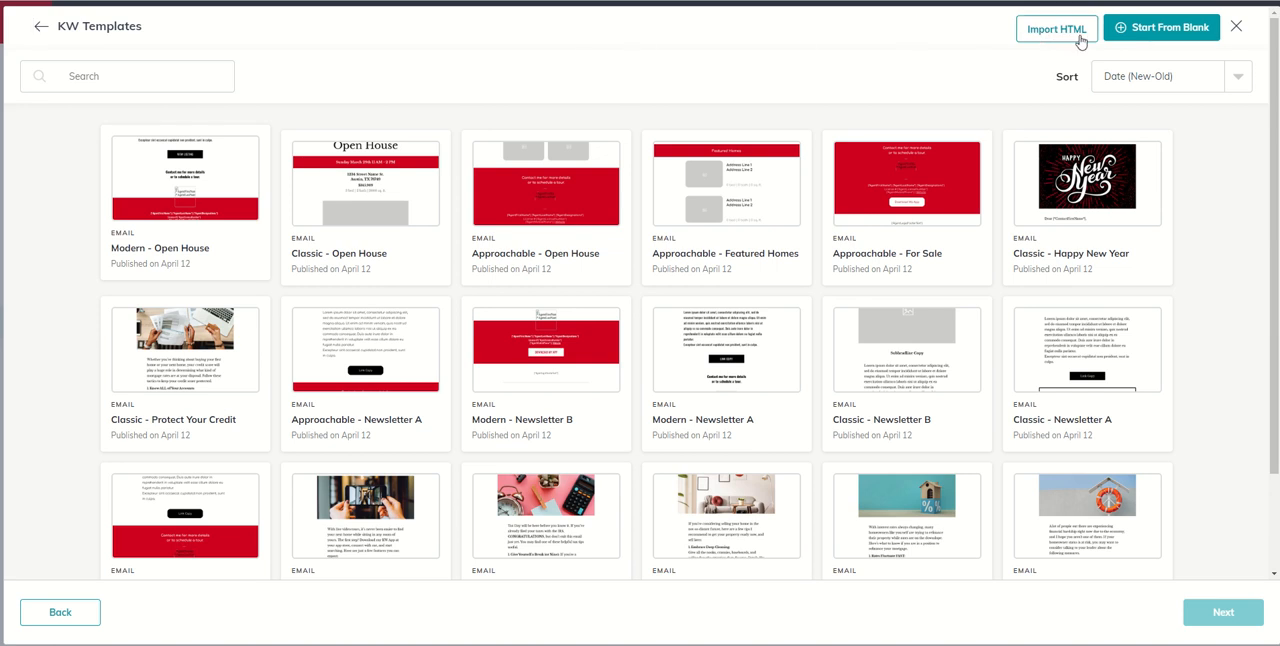
- View the Import HTML Paste Code and Import File options, then close out to the Designs library
{"action": "left_click", "coordinate": [1056, 26]}
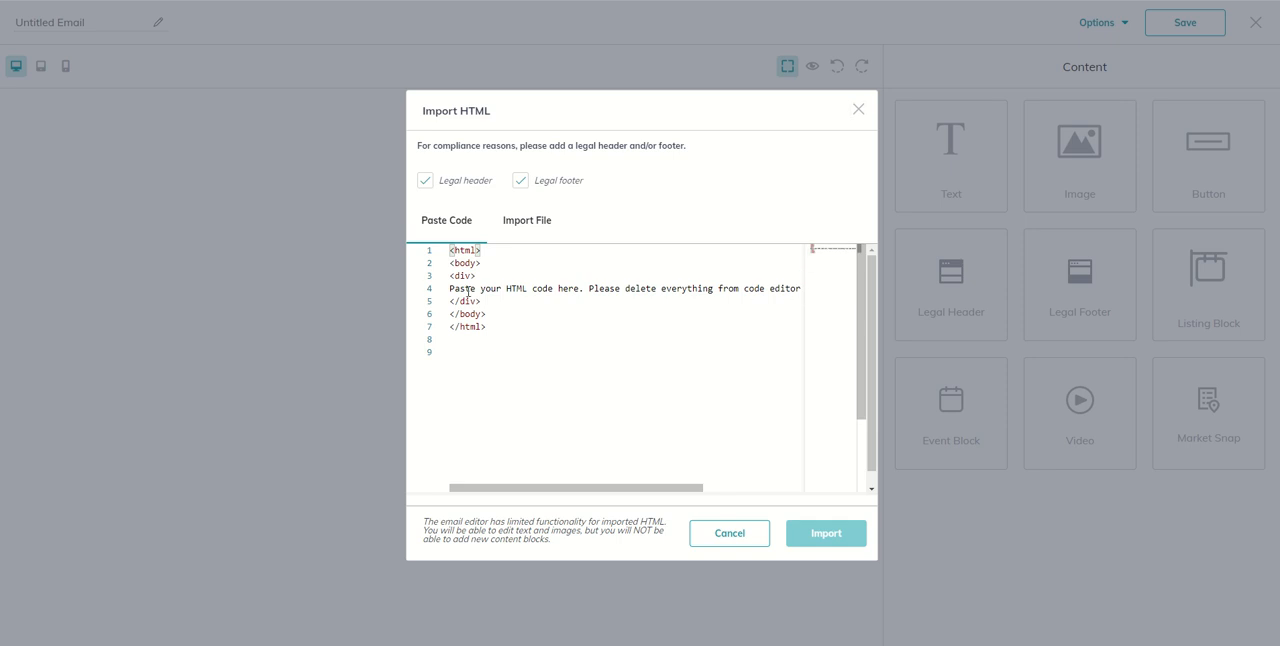
{"action": "left_click", "coordinate": [528, 220]}
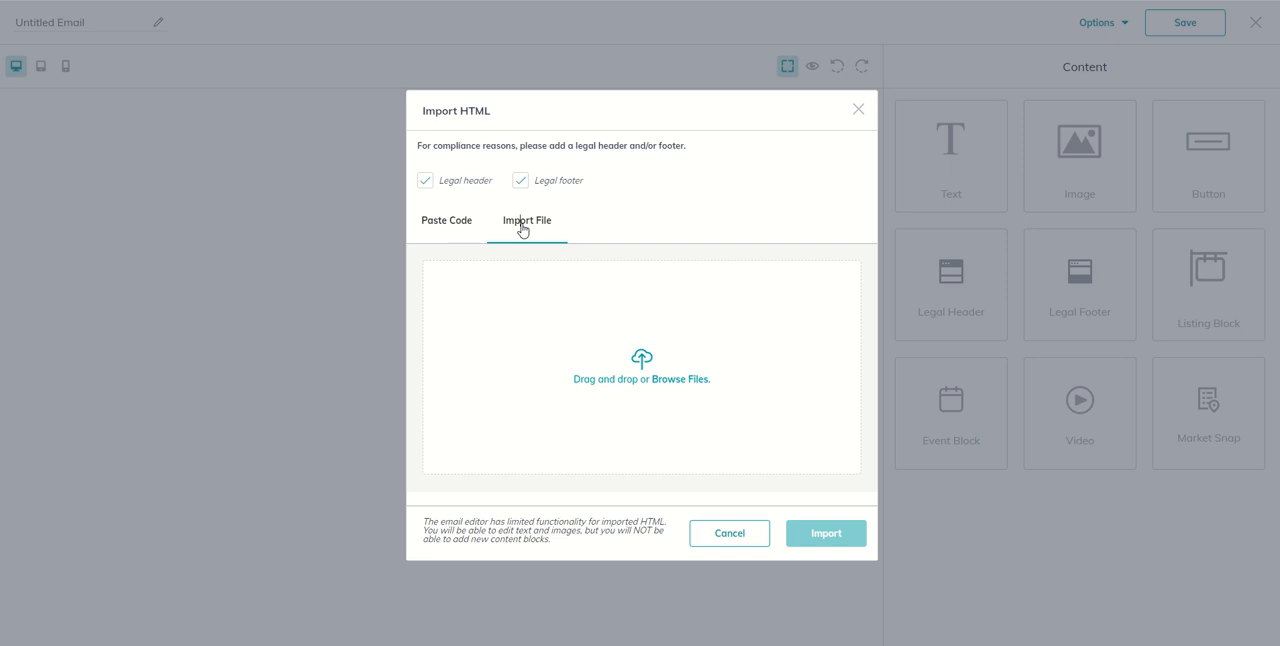
{"action": "mouse_move", "coordinate": [604, 216]}
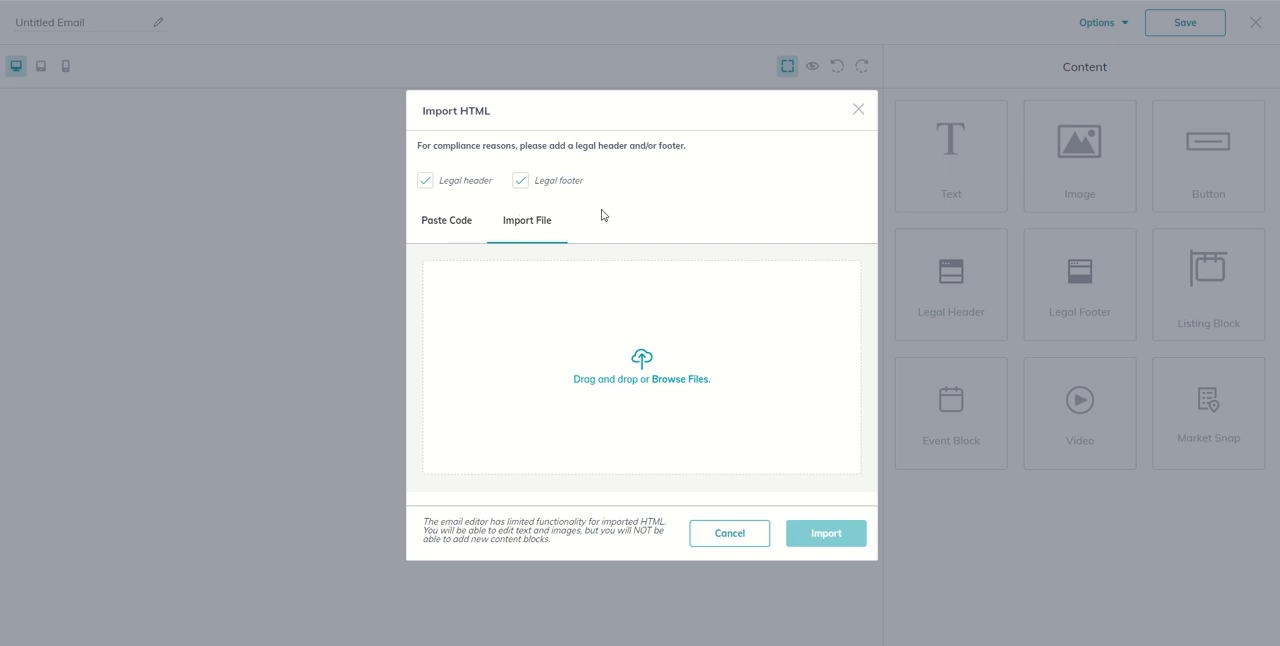
{"action": "mouse_move", "coordinate": [856, 110]}
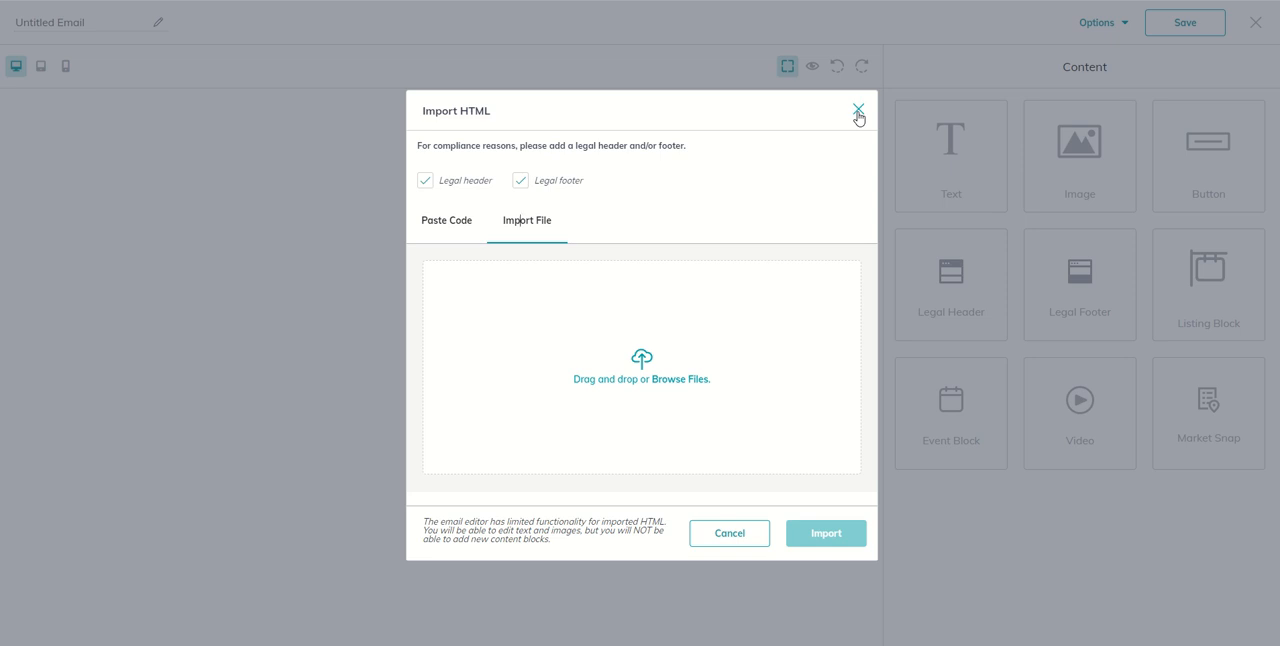
{"action": "mouse_move", "coordinate": [836, 118]}
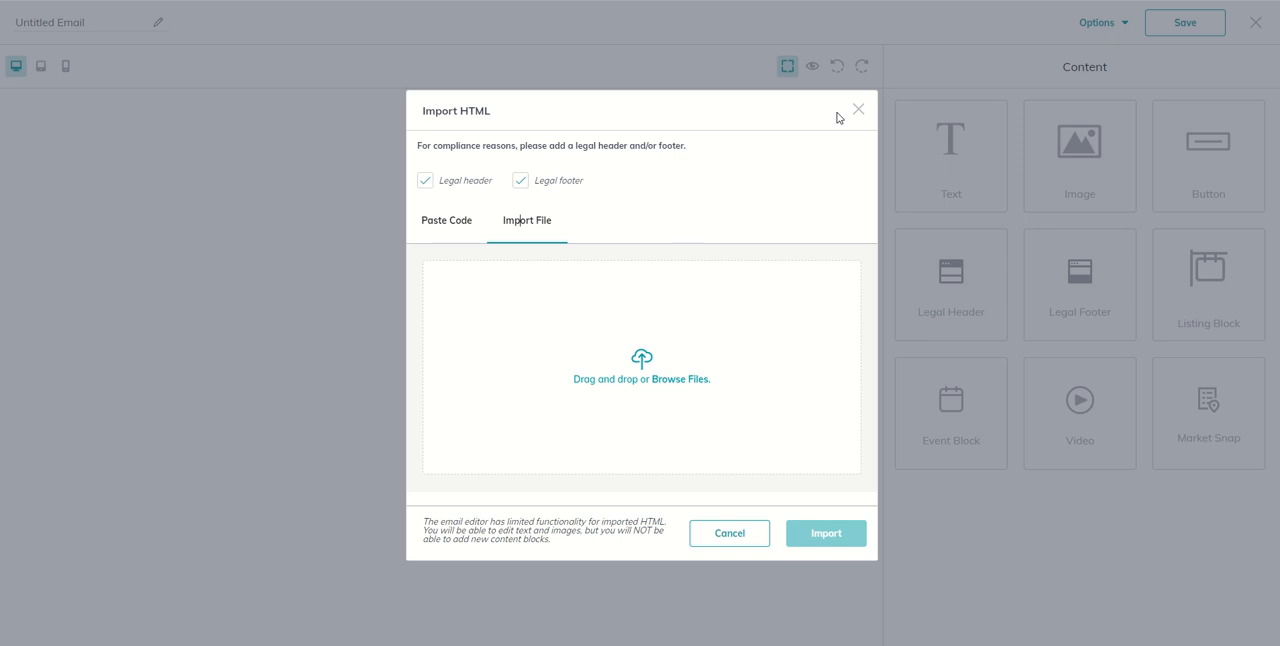
{"action": "mouse_move", "coordinate": [858, 110]}
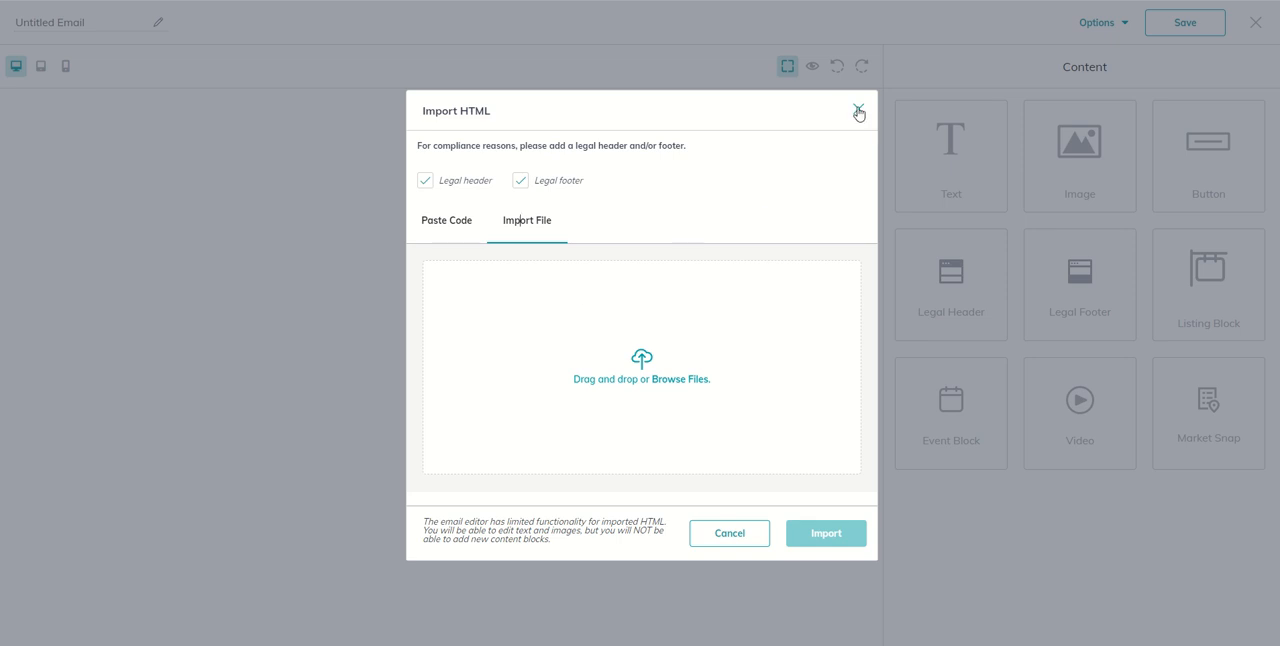
{"action": "left_click", "coordinate": [860, 112]}
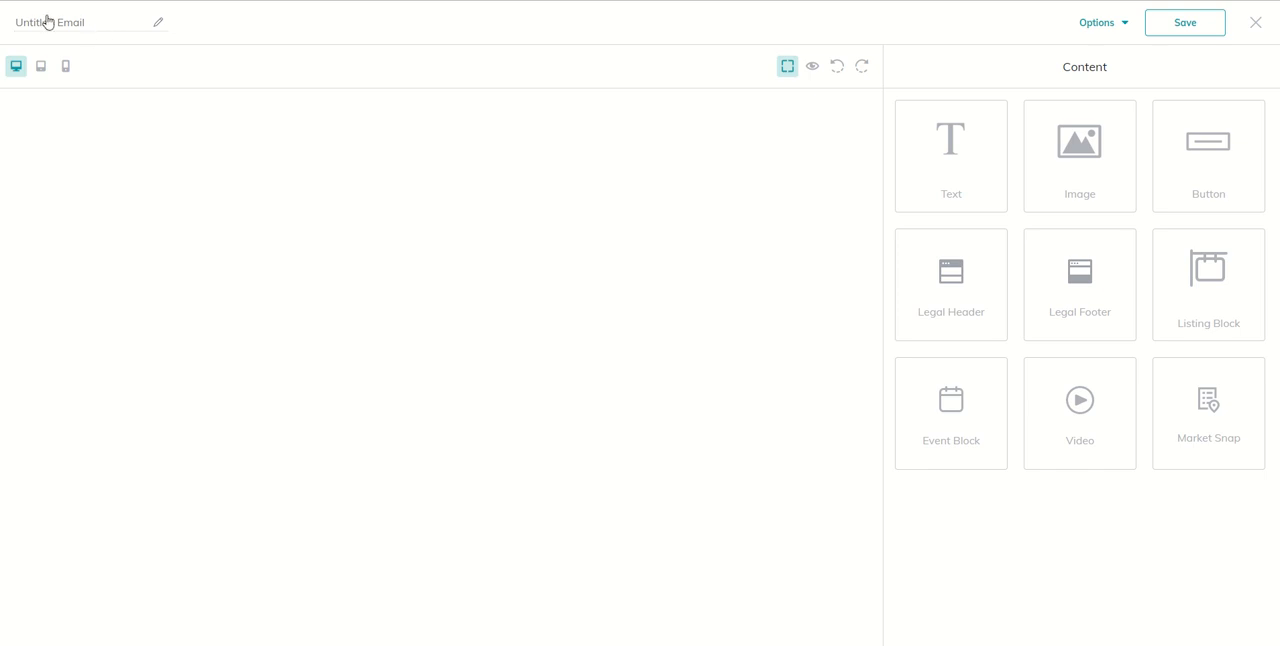
{"action": "left_click", "coordinate": [1252, 22]}
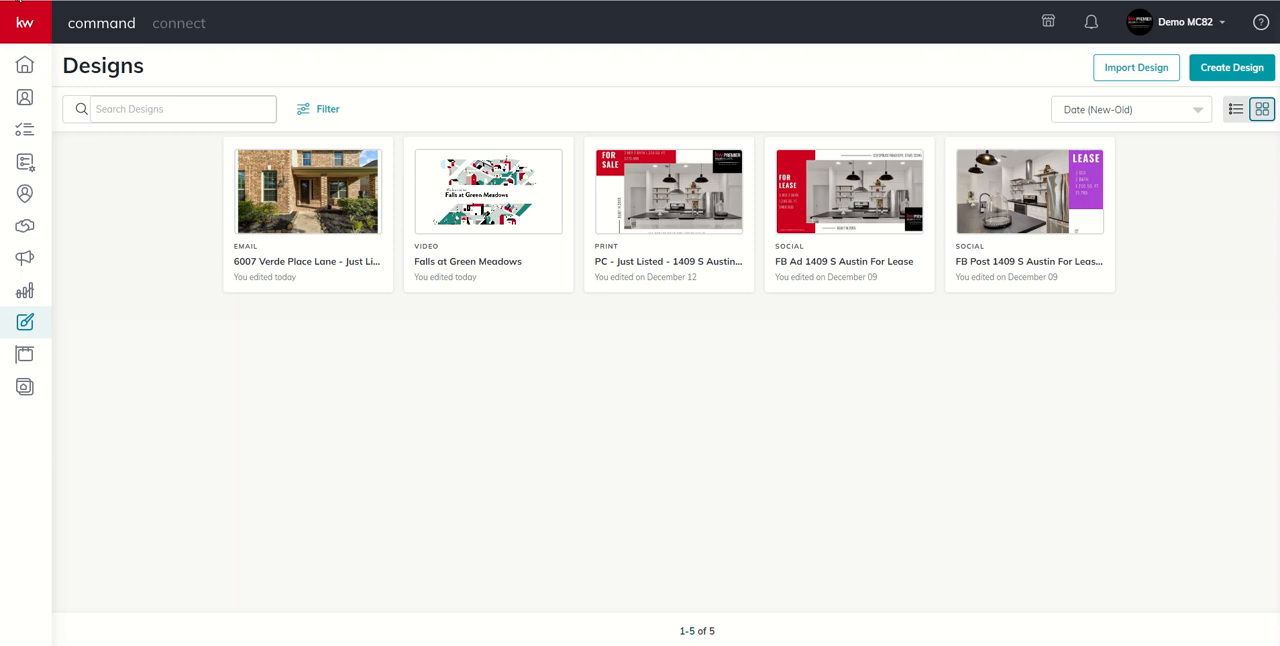
{"action": "mouse_move", "coordinate": [24, 356]}
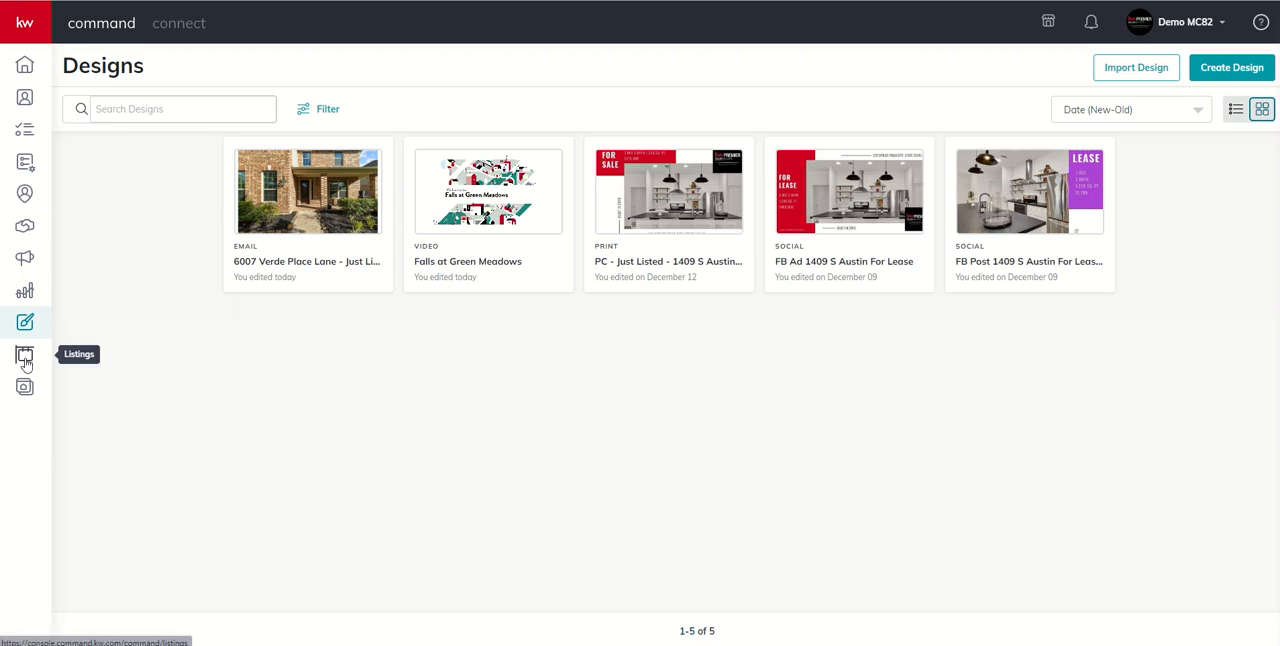
{"action": "mouse_move", "coordinate": [24, 384]}
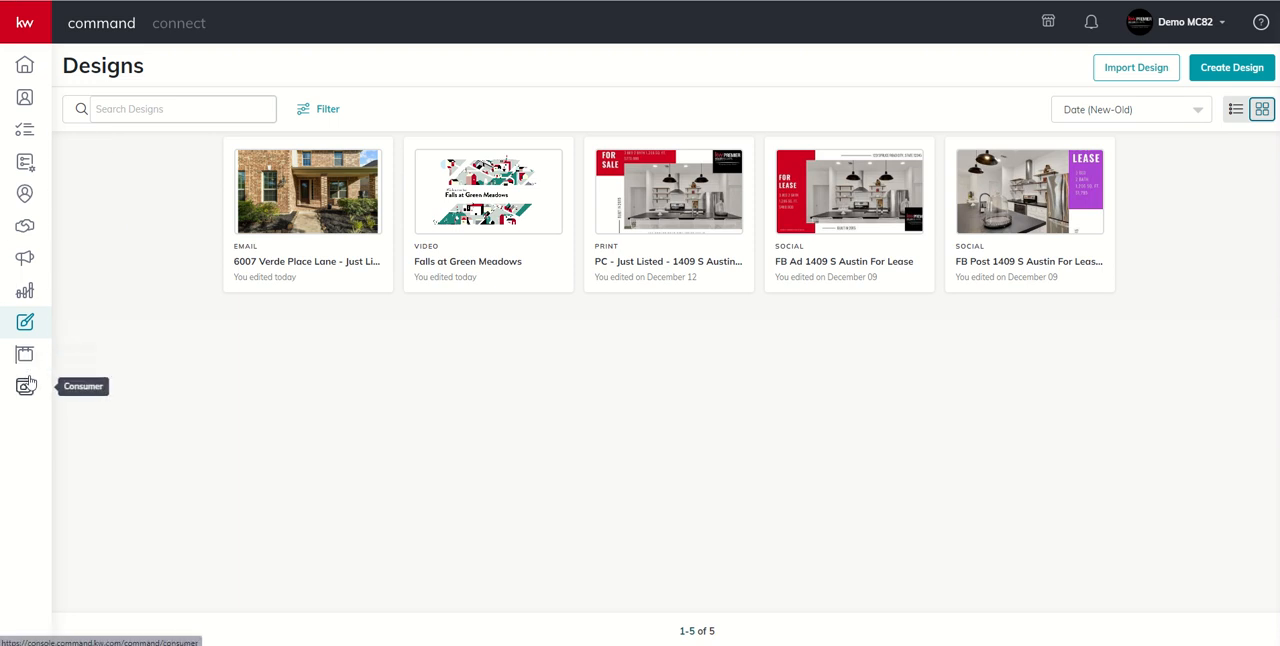
{"action": "mouse_move", "coordinate": [24, 388]}
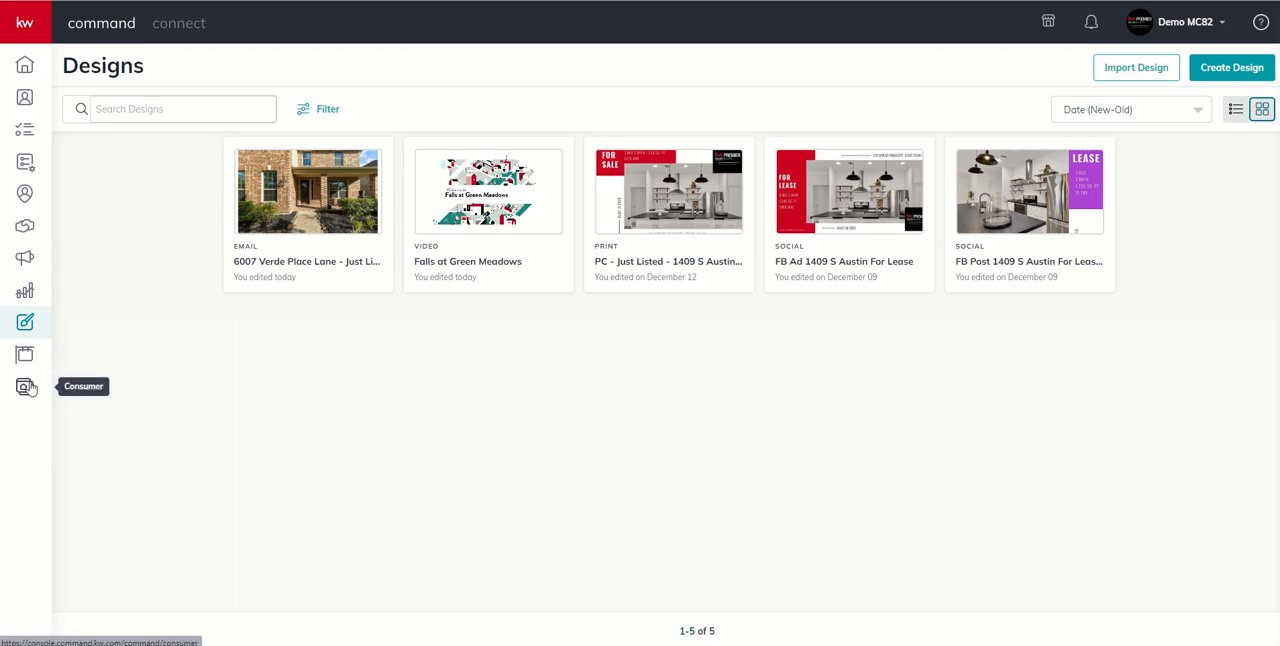